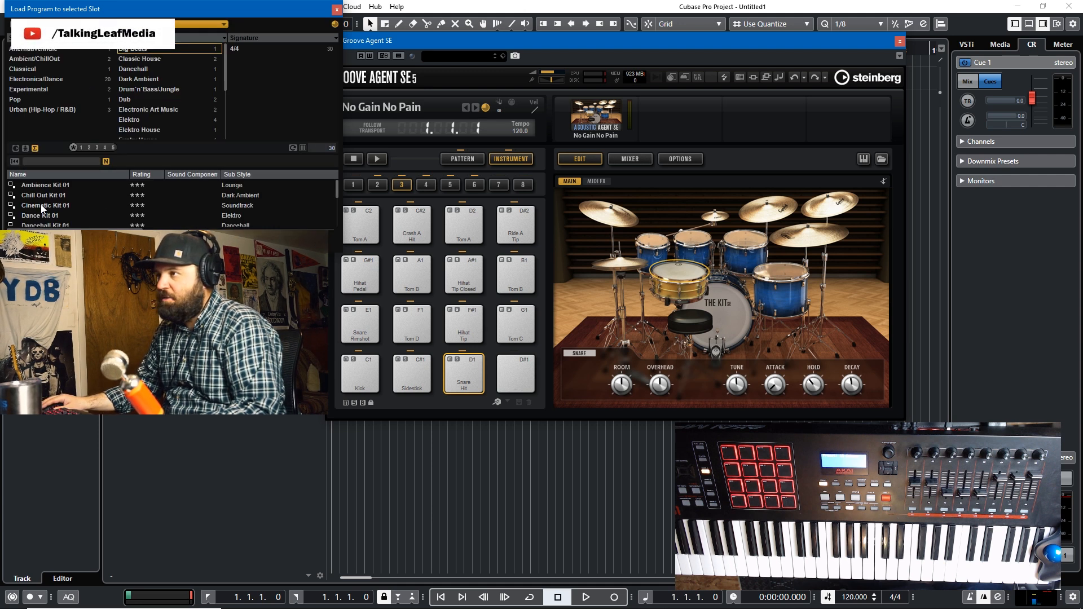
# Load Dance Kit 01 and exchange the Kick 1 and Snare 1 sounds on the C1 and D1 pads.
pyautogui.doubleClick(38, 215)
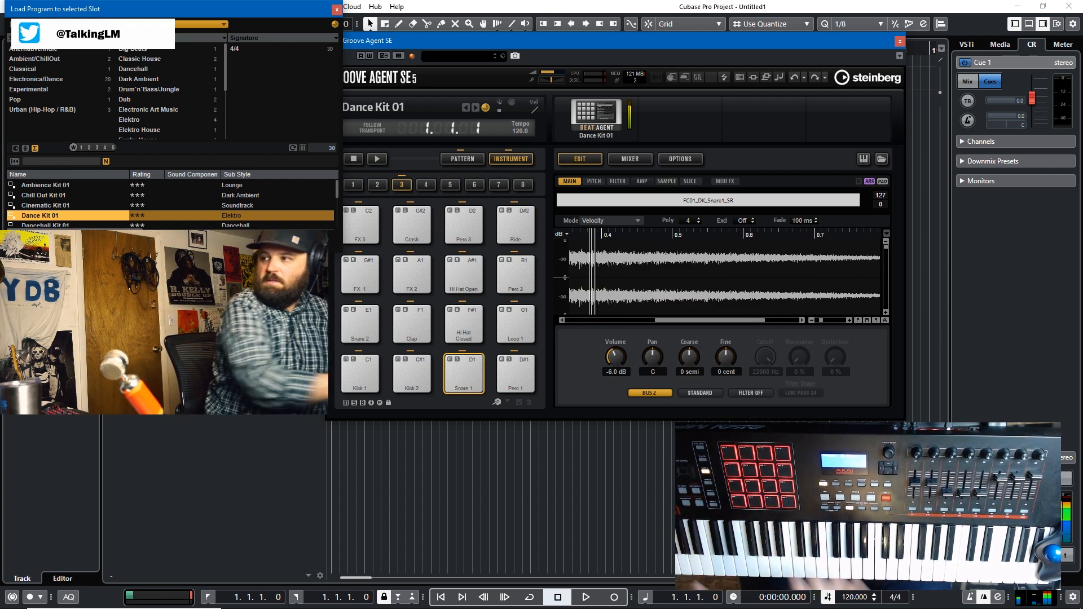
pyautogui.click(360, 374)
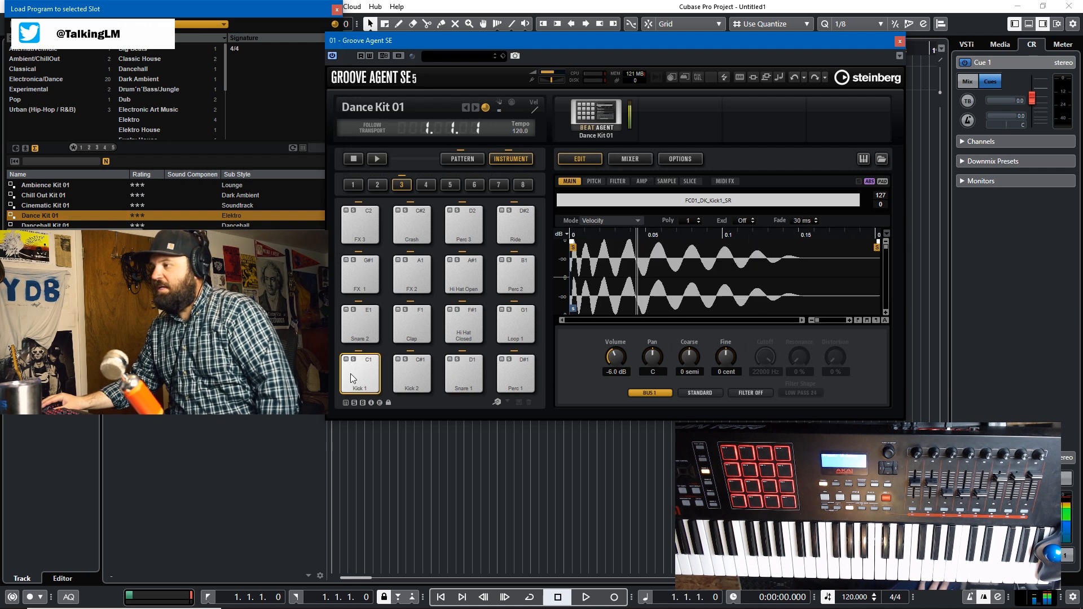
pyautogui.click(463, 373)
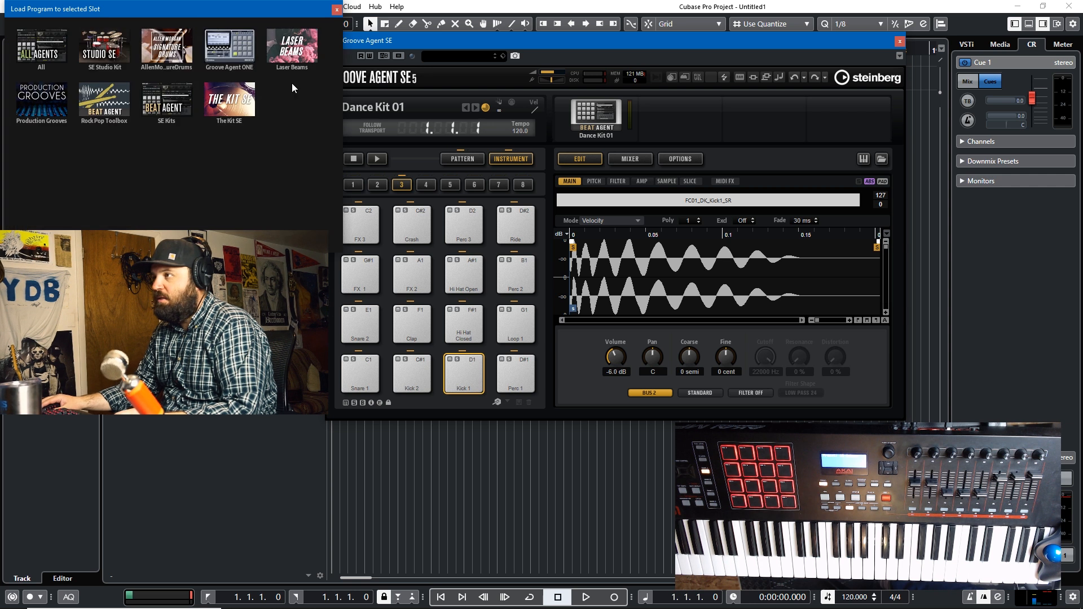
# Load Highs And Lows Of Life from The Kit SE library, then close the Load Program window.
pyautogui.click(229, 99)
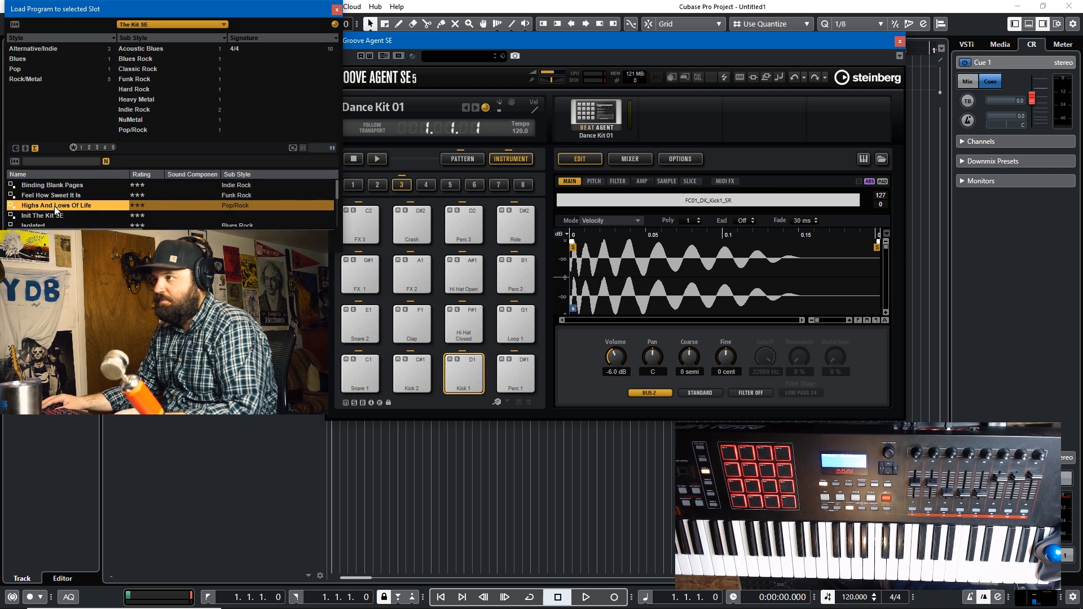
pyautogui.doubleClick(56, 206)
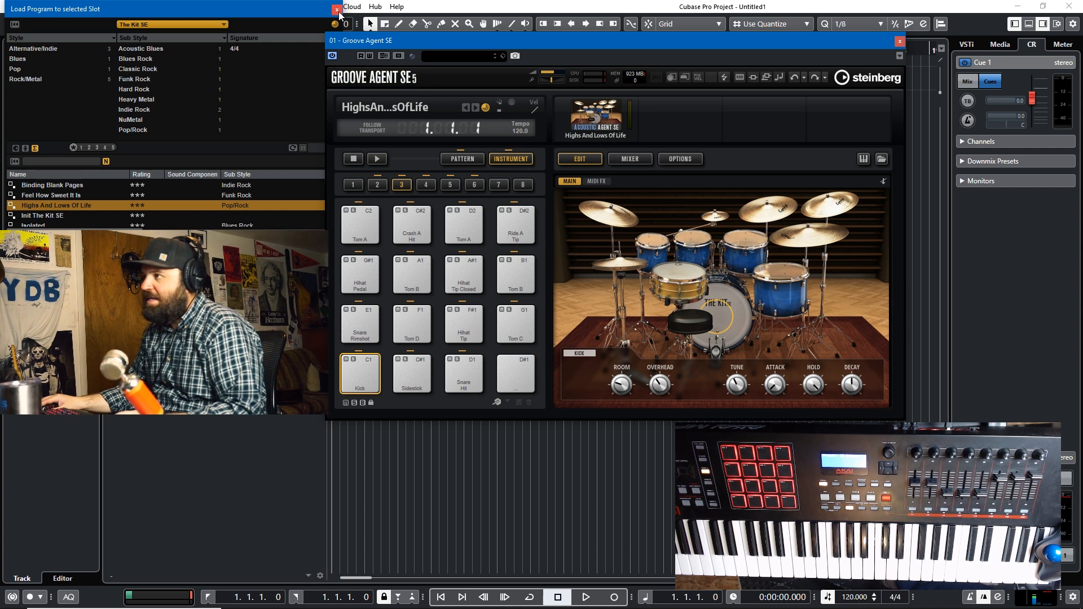
pyautogui.click(336, 7)
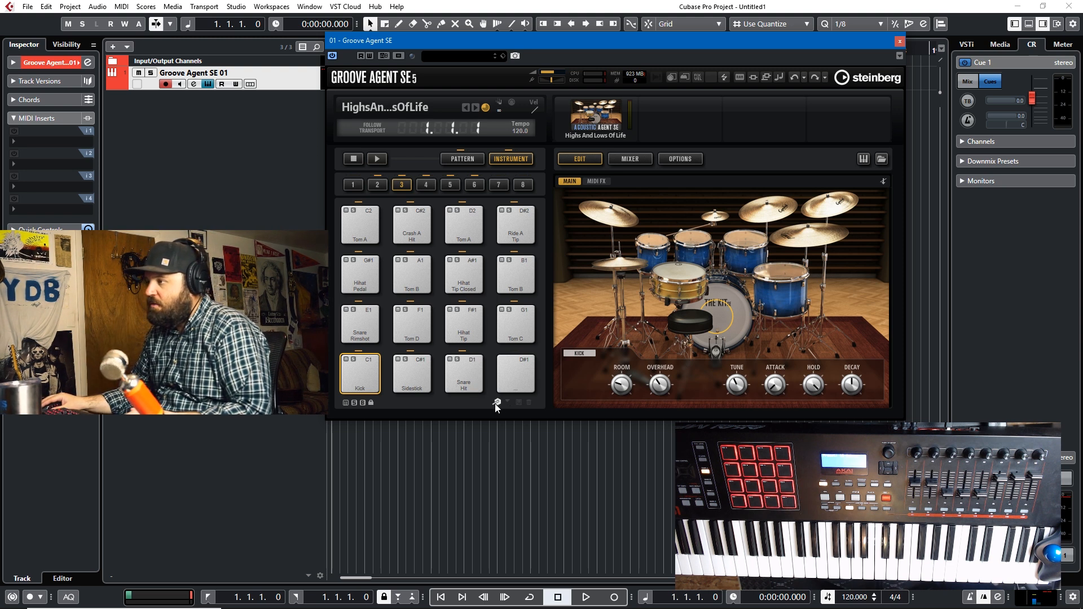
pyautogui.moveTo(496, 402)
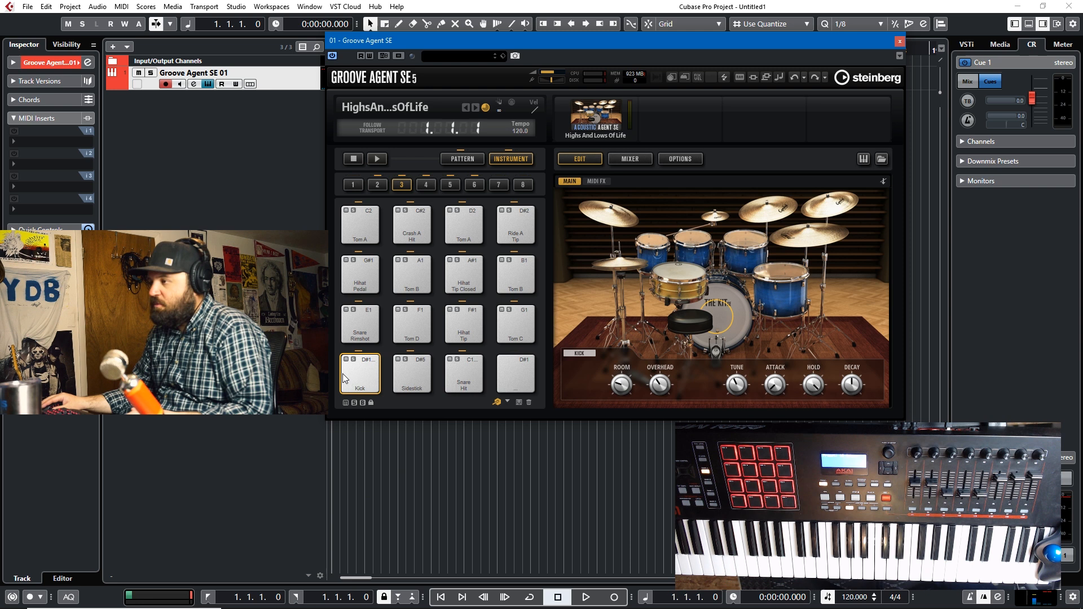
# Assign trigger notes: Kick on D#1, Sidestick on D#5, Snare Hit on C1 plus one more note.
pyautogui.rightClick(359, 374)
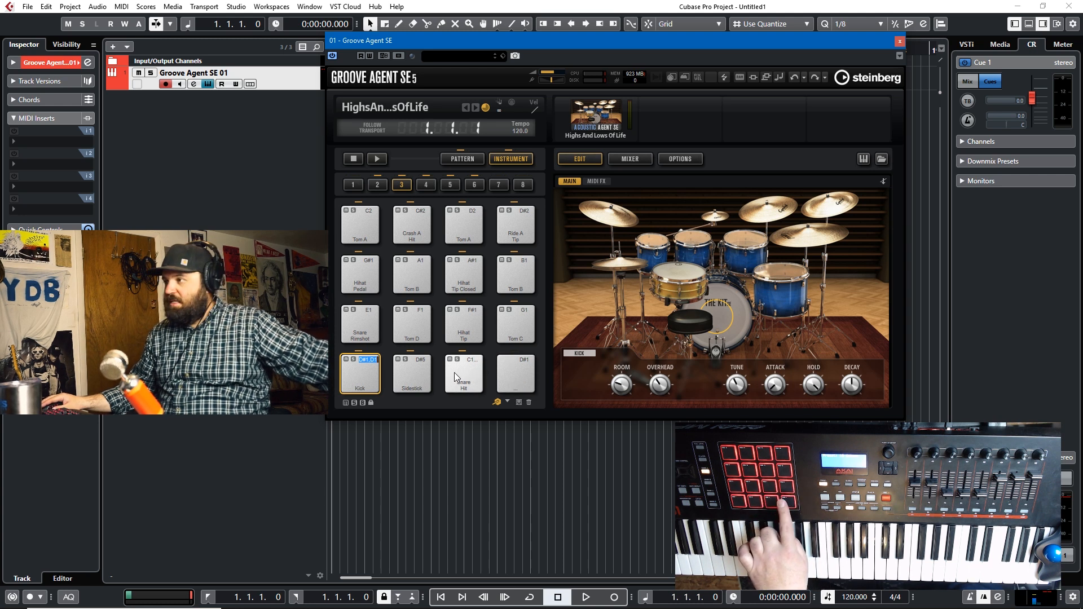
pyautogui.click(411, 374)
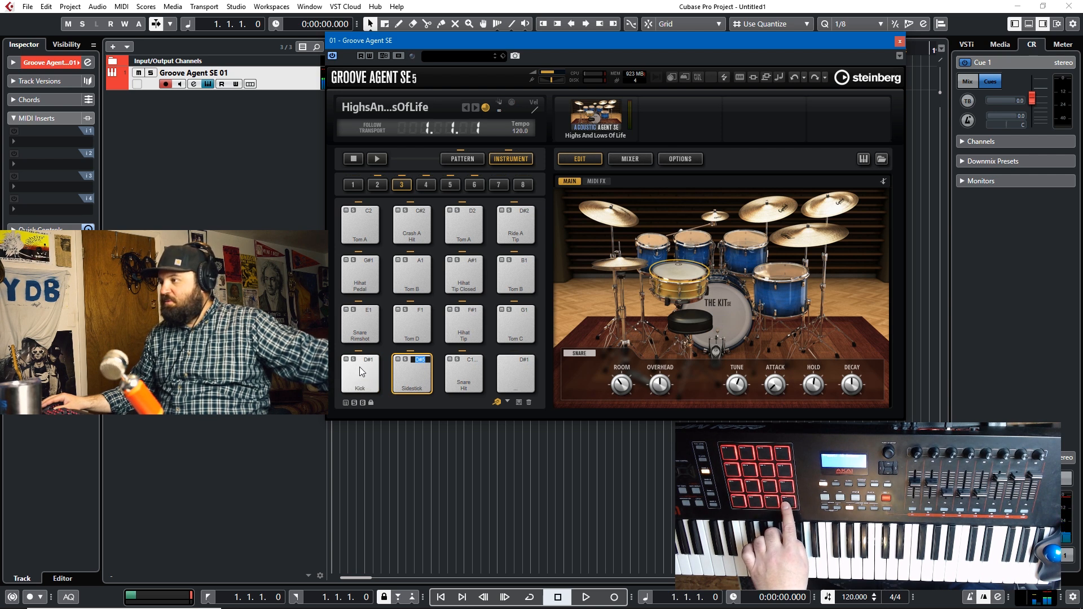
pyautogui.rightClick(360, 374)
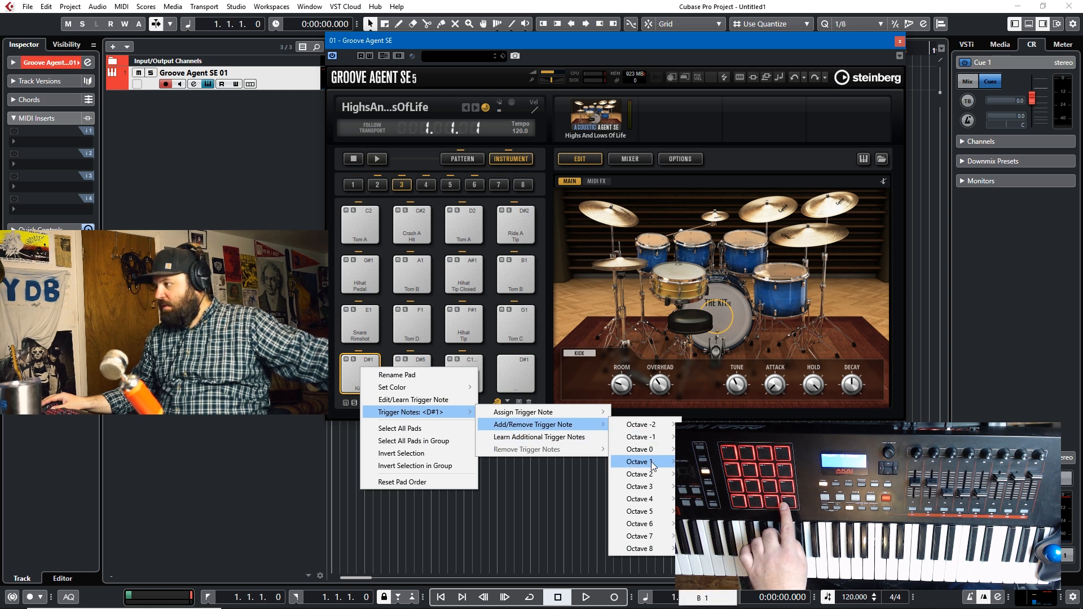
pyautogui.click(639, 461)
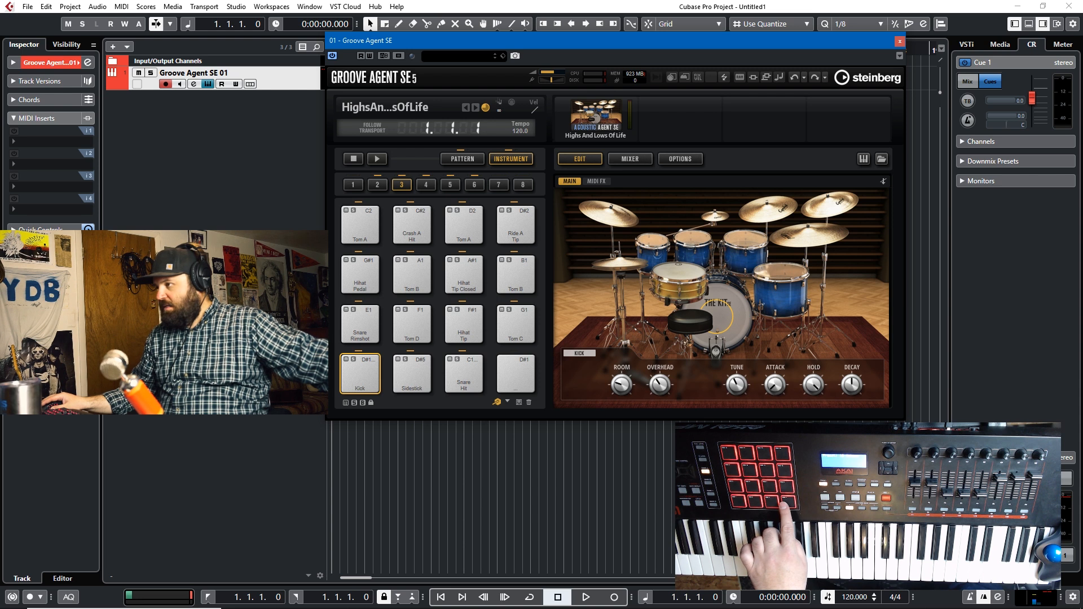
pyautogui.click(463, 374)
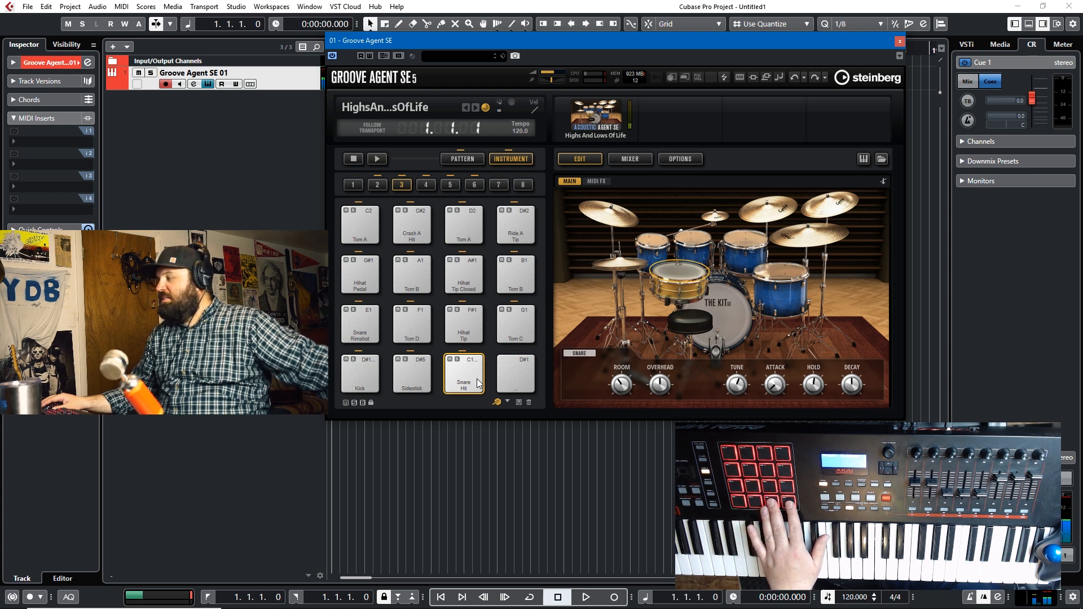
# Retrigger the Sidestick pad from A3 instead of D#5 using Edit/Learn Trigger Note.
pyautogui.rightClick(463, 372)
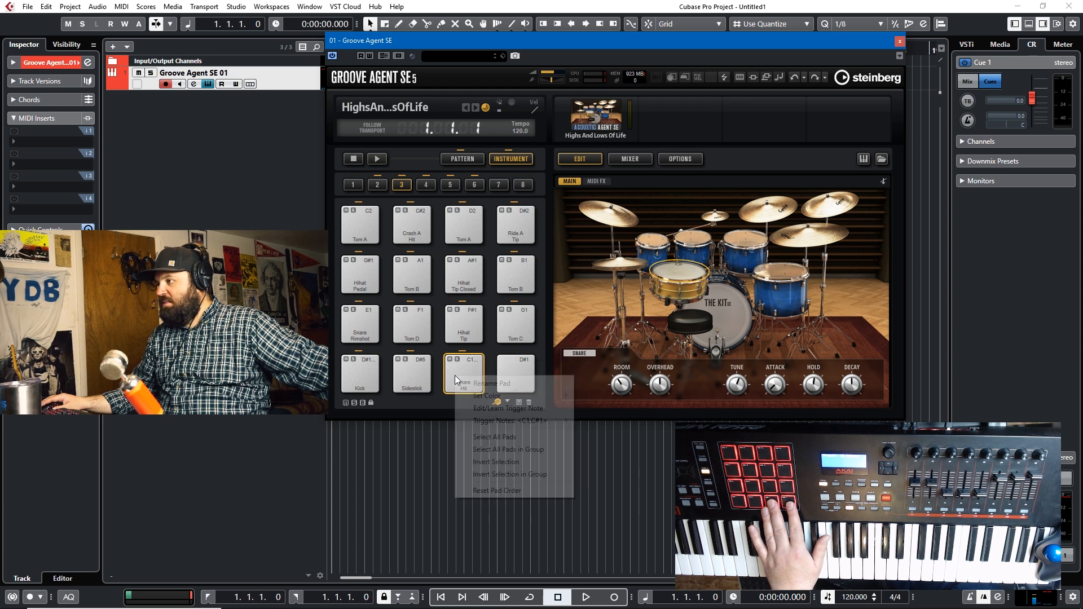
pyautogui.moveTo(486, 411)
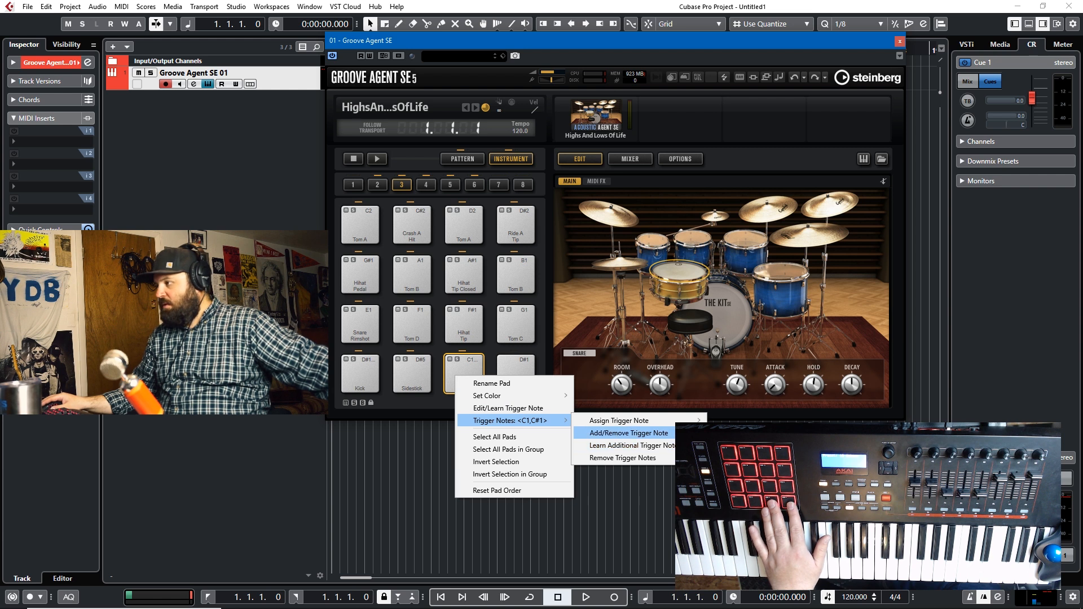
pyautogui.click(628, 433)
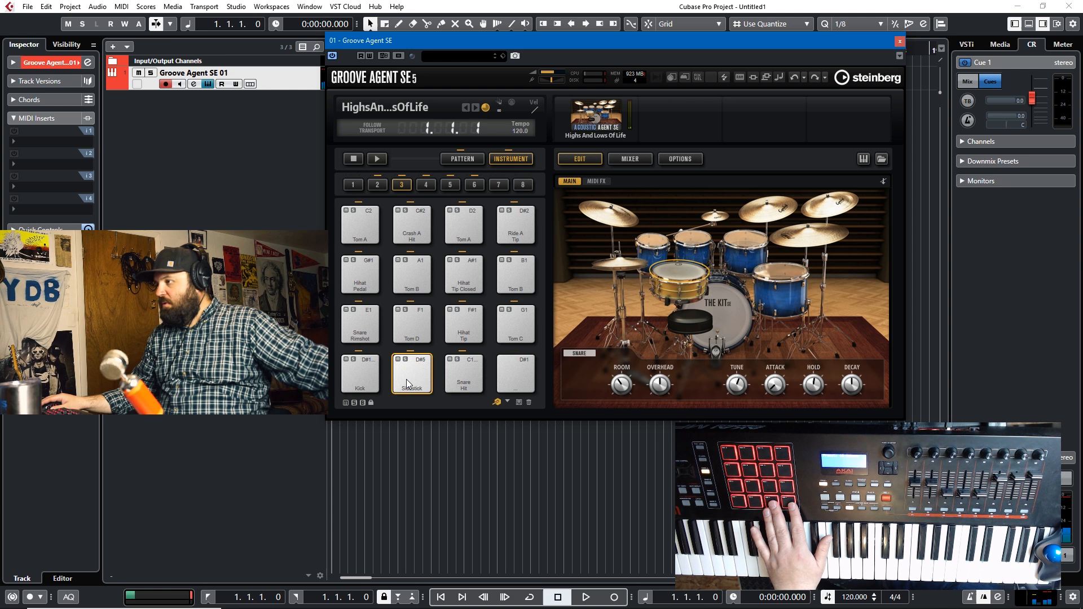
pyautogui.rightClick(411, 373)
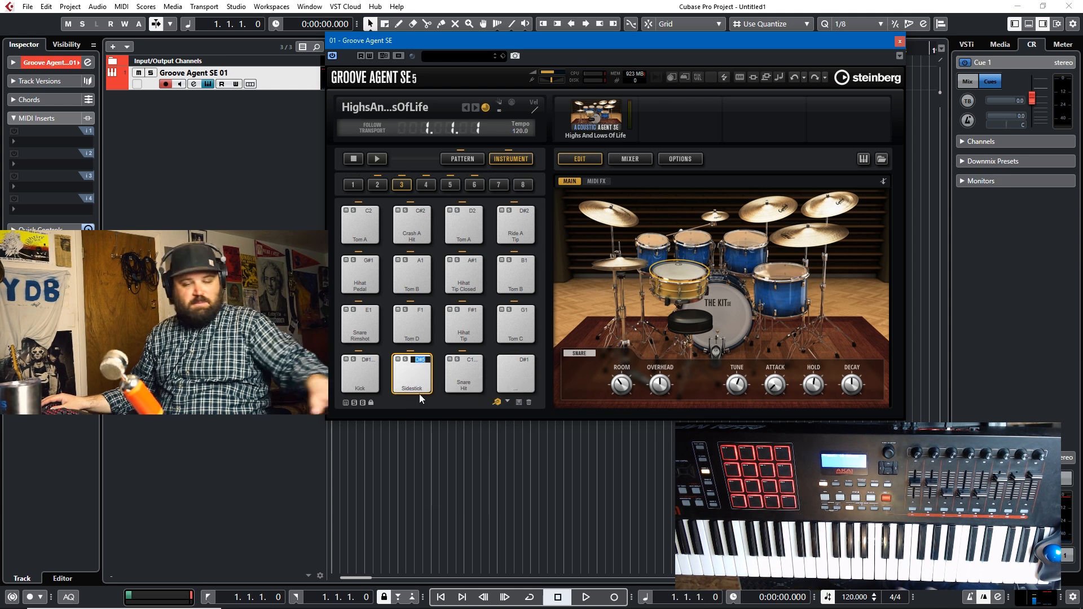
pyautogui.click(463, 374)
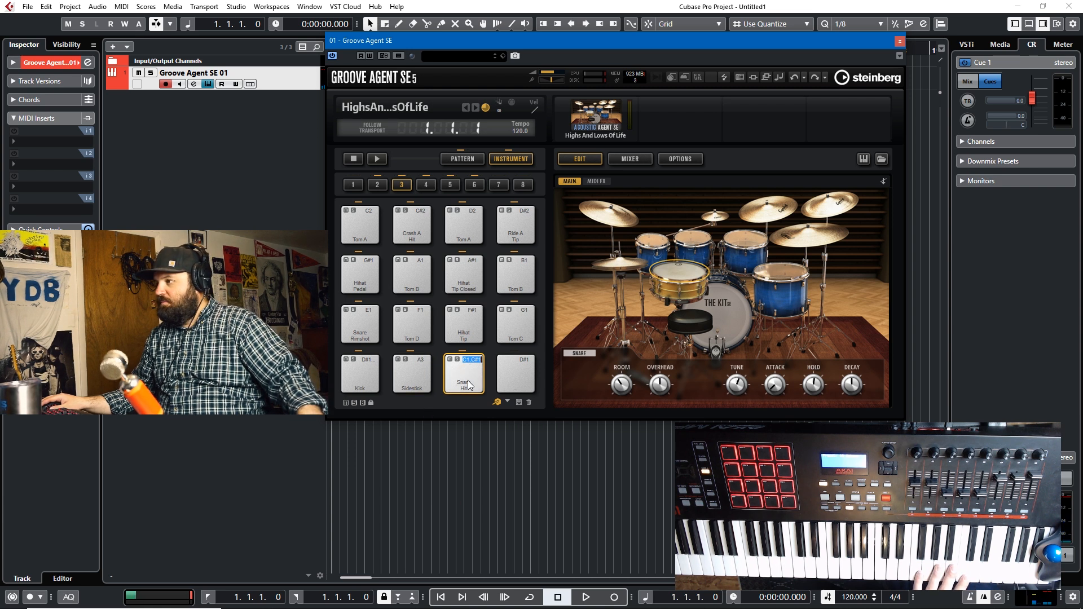
pyautogui.moveTo(497, 403)
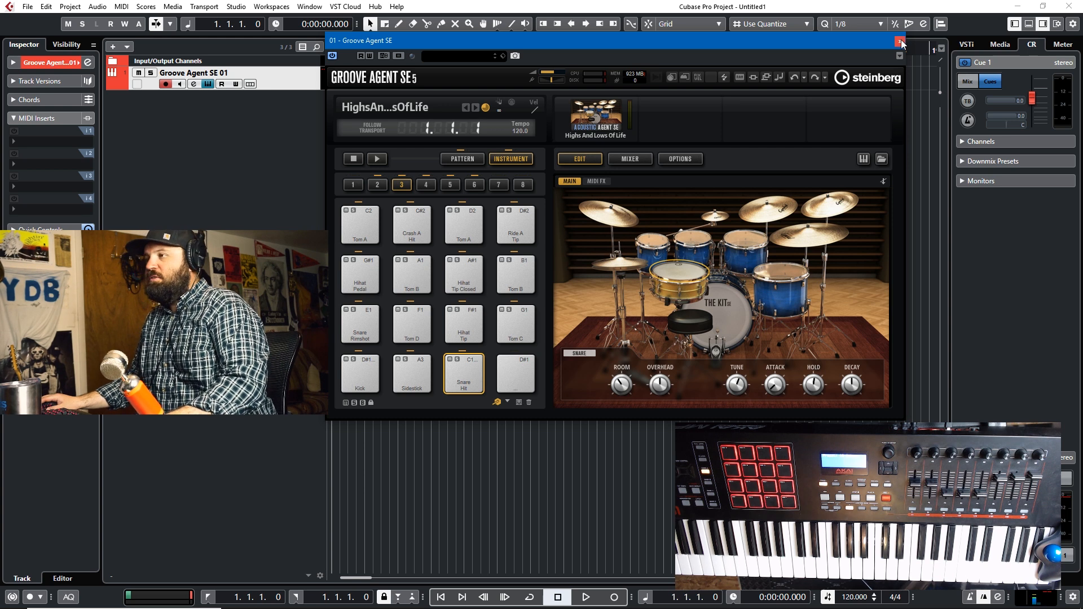
# Close Groove Agent SE and add a Kontakt 5 instrument track, searching 'kon'.
pyautogui.click(898, 42)
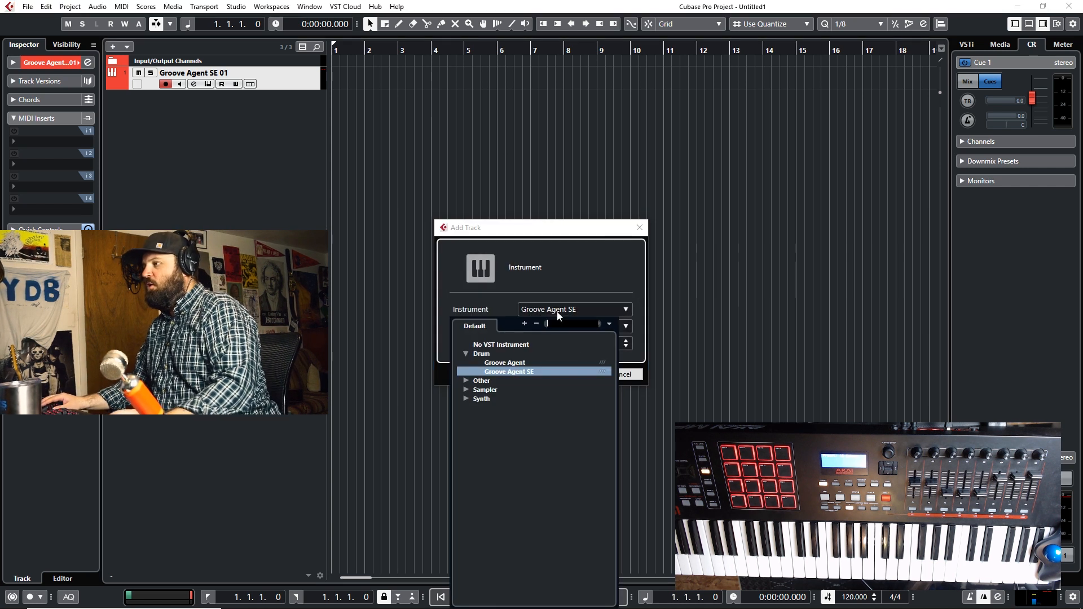
pyautogui.write('kon')
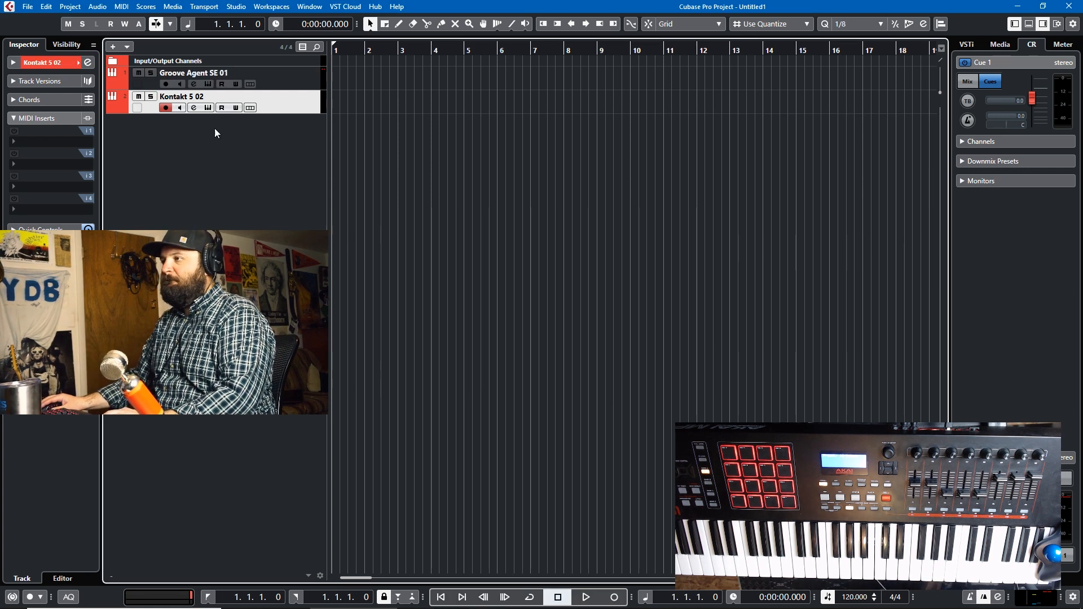
# Search Kontakt's libraries for 'stud' and load Studio Drummer's Session Kit - Full.nki.
pyautogui.click(194, 107)
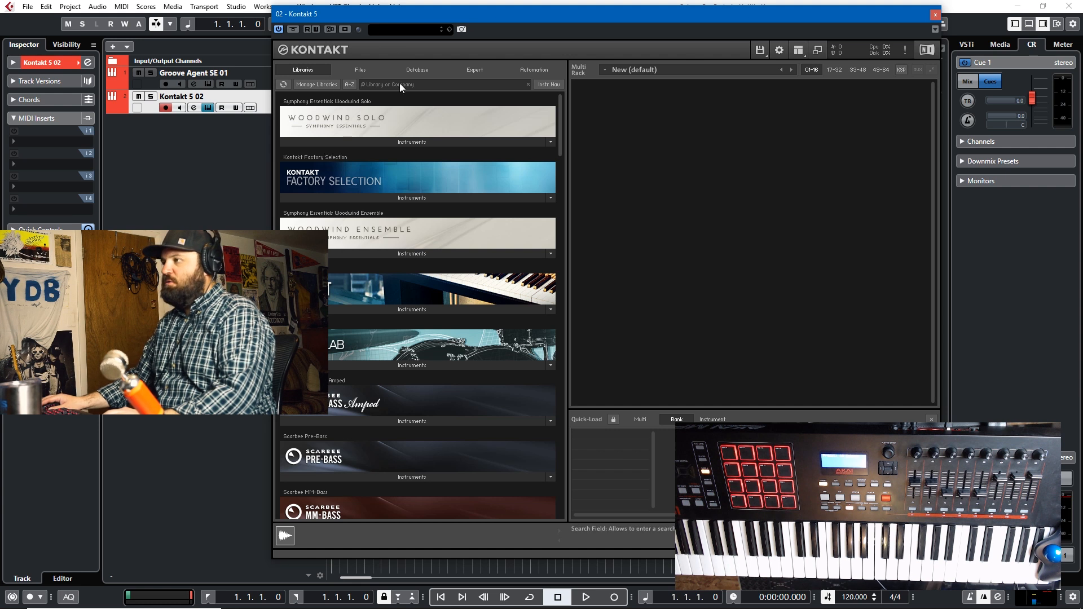
pyautogui.write('stud')
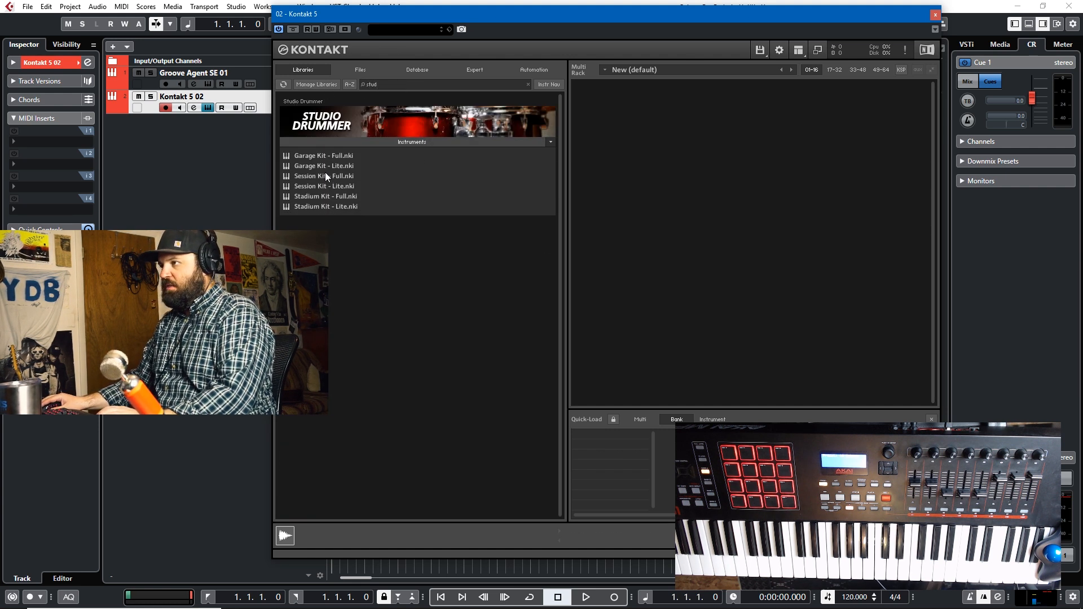
pyautogui.doubleClick(324, 175)
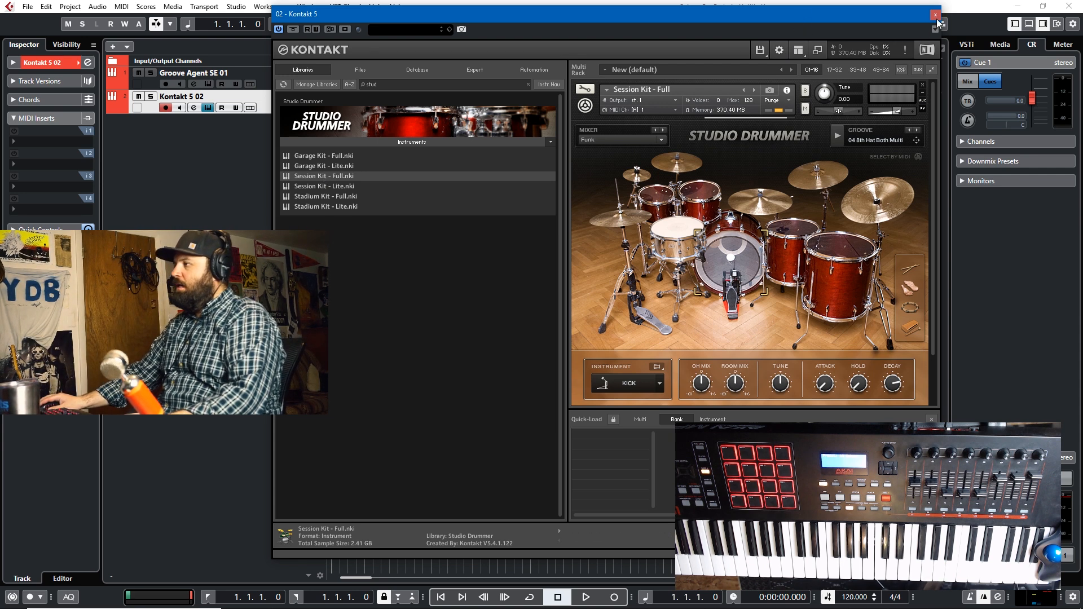
# Close Kontakt, review the GM Map 2 copy in Drum Map Setup, and close the setup.
pyautogui.click(934, 16)
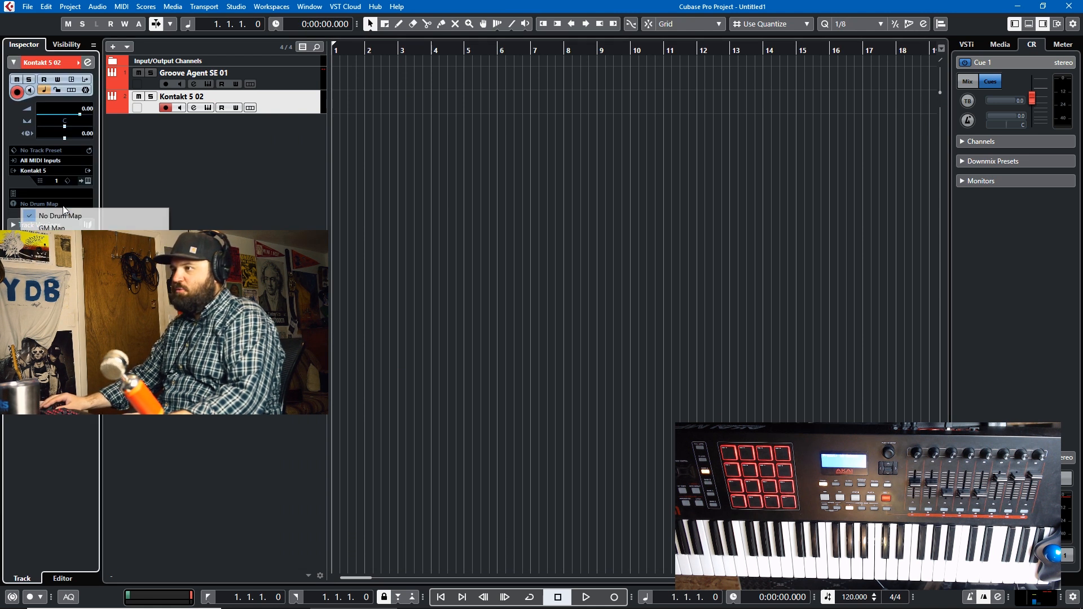
pyautogui.moveTo(60, 216)
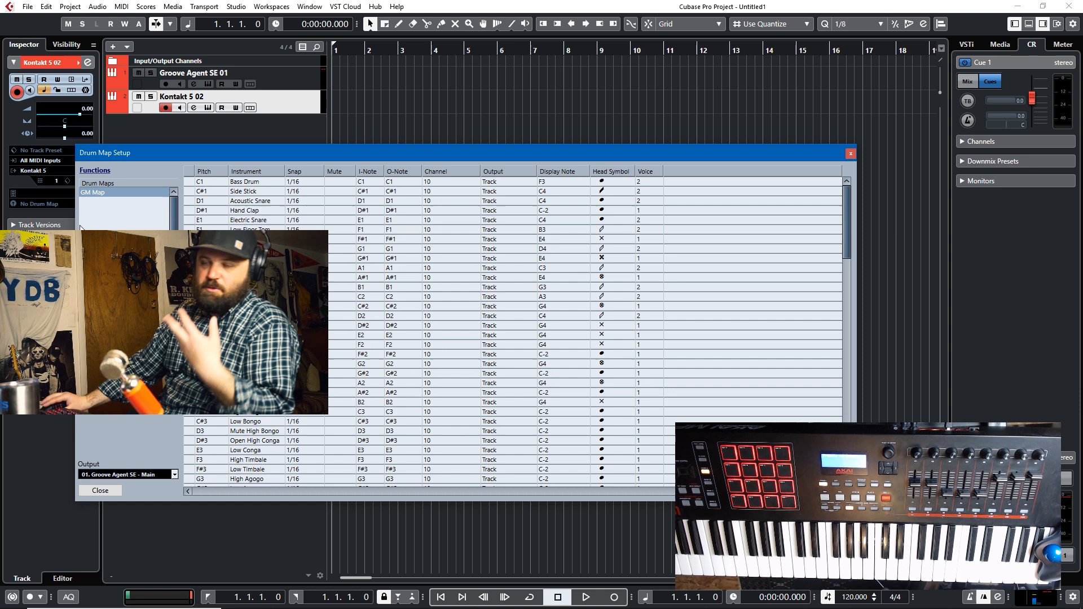
pyautogui.click(95, 170)
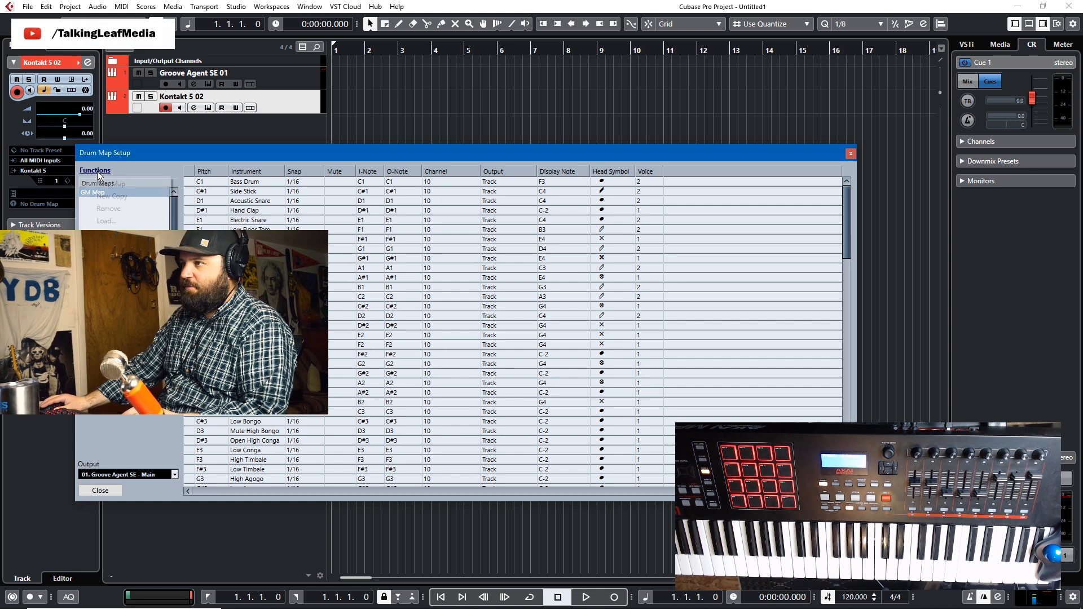
pyautogui.click(106, 221)
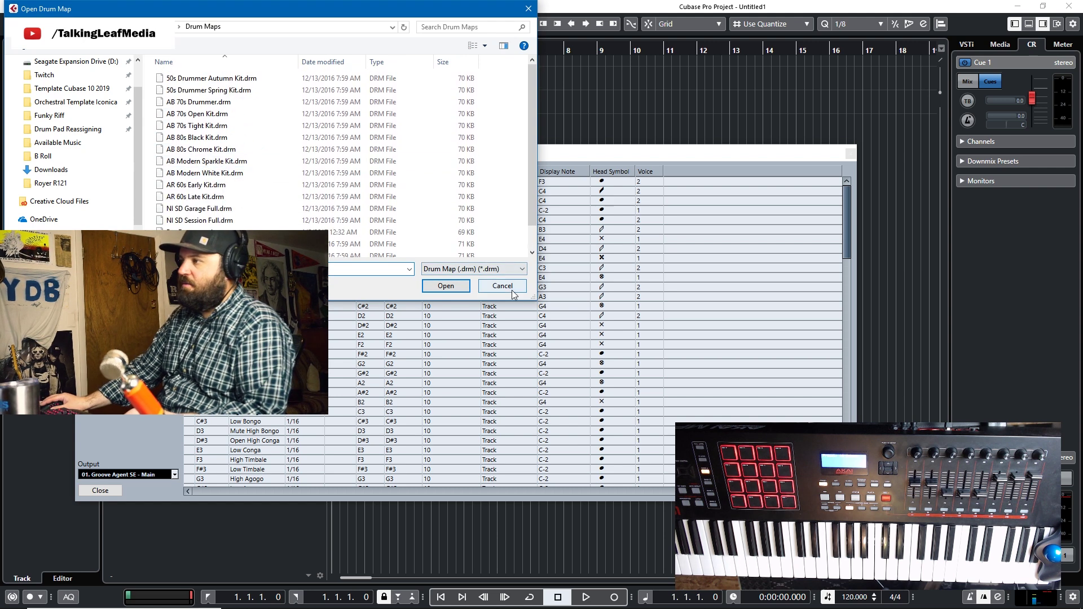
pyautogui.click(502, 286)
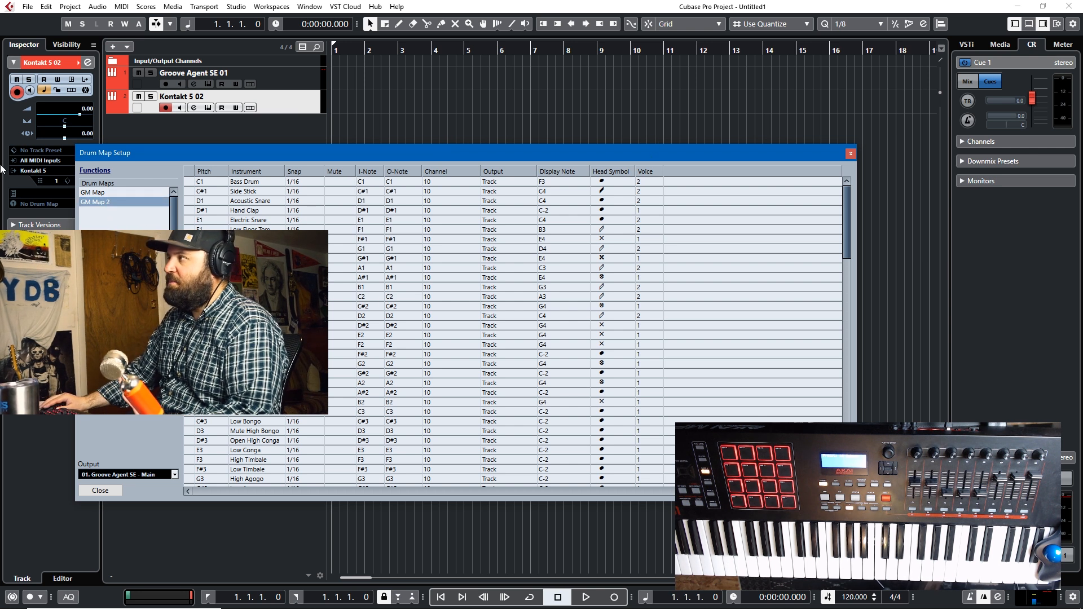
pyautogui.moveTo(451, 176)
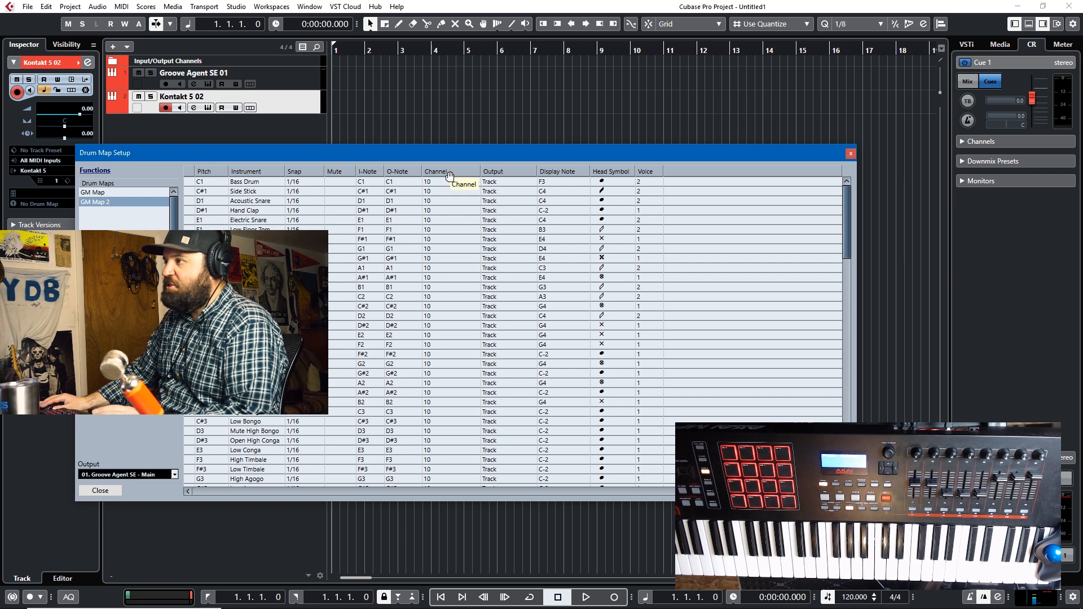
pyautogui.moveTo(454, 190)
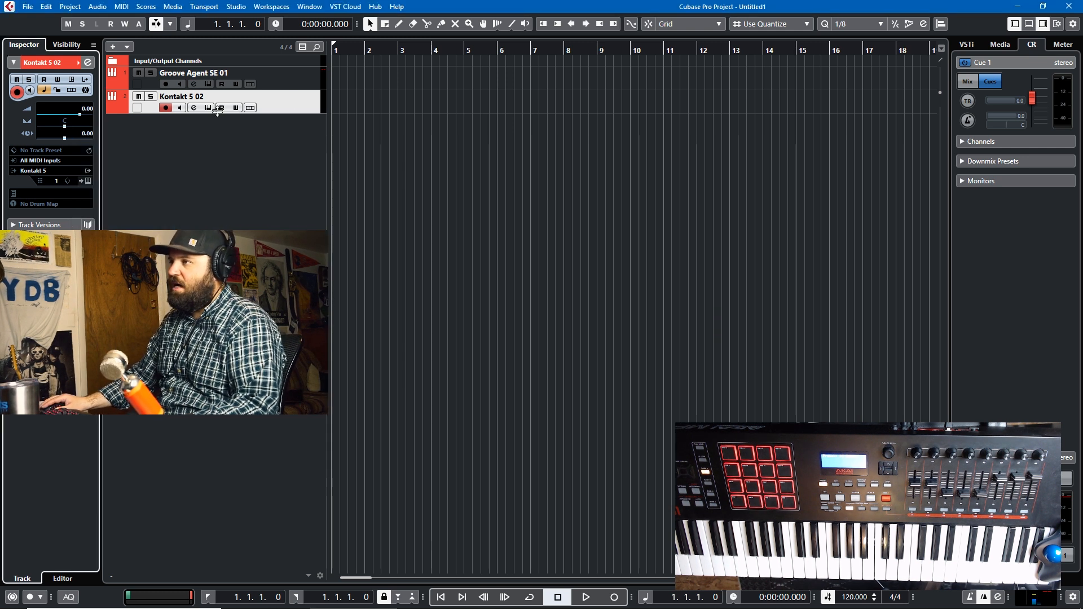
# Check the Kontakt kit, then select GM Map 2 as the Kontakt 5 02 track's drum map.
pyautogui.click(192, 107)
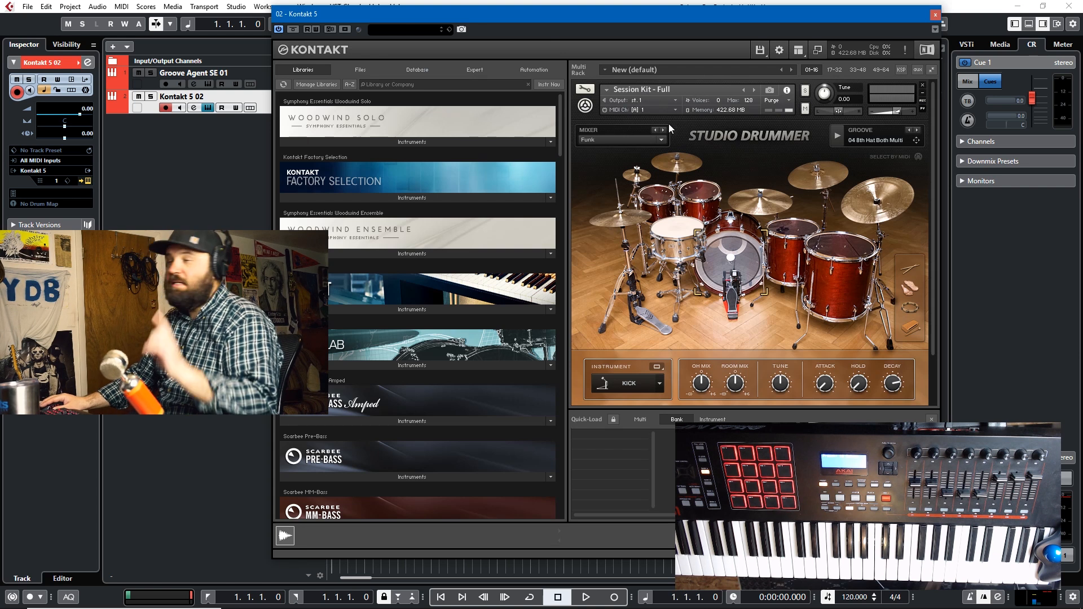
pyautogui.click(637, 109)
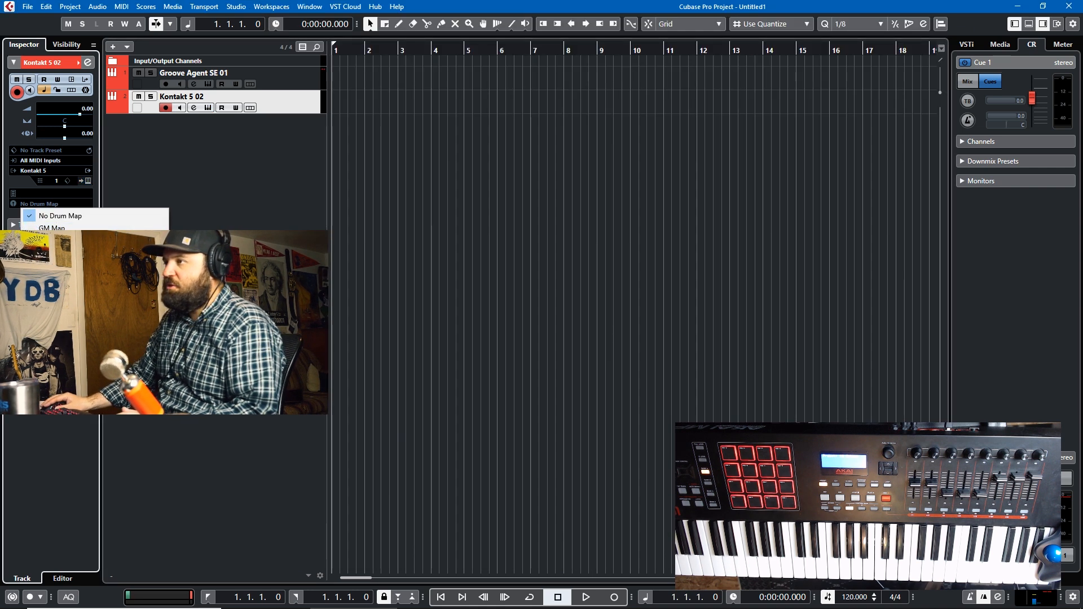
pyautogui.click(52, 228)
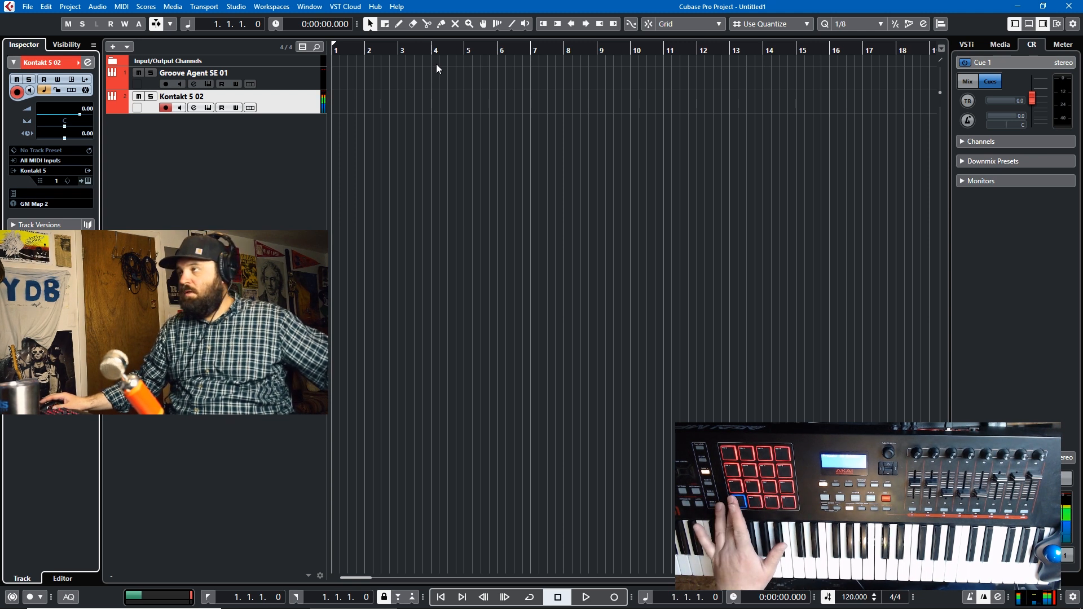
# Open Drum Map Setup and set GM Map 2 O-Notes: Side Stick to D1, Hand Clap to C1.
pyautogui.click(29, 204)
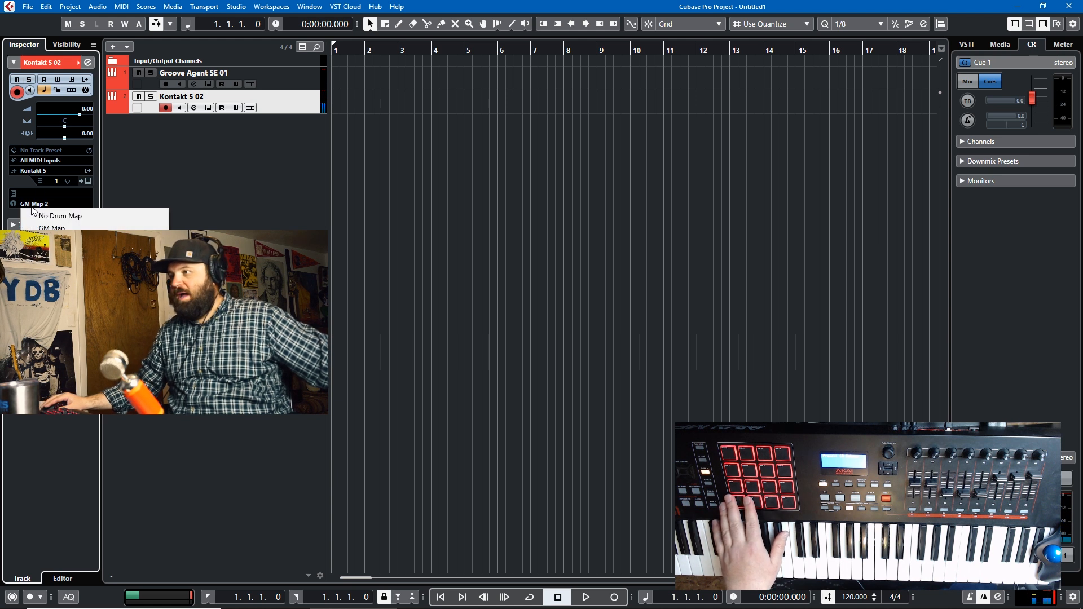
pyautogui.click(51, 228)
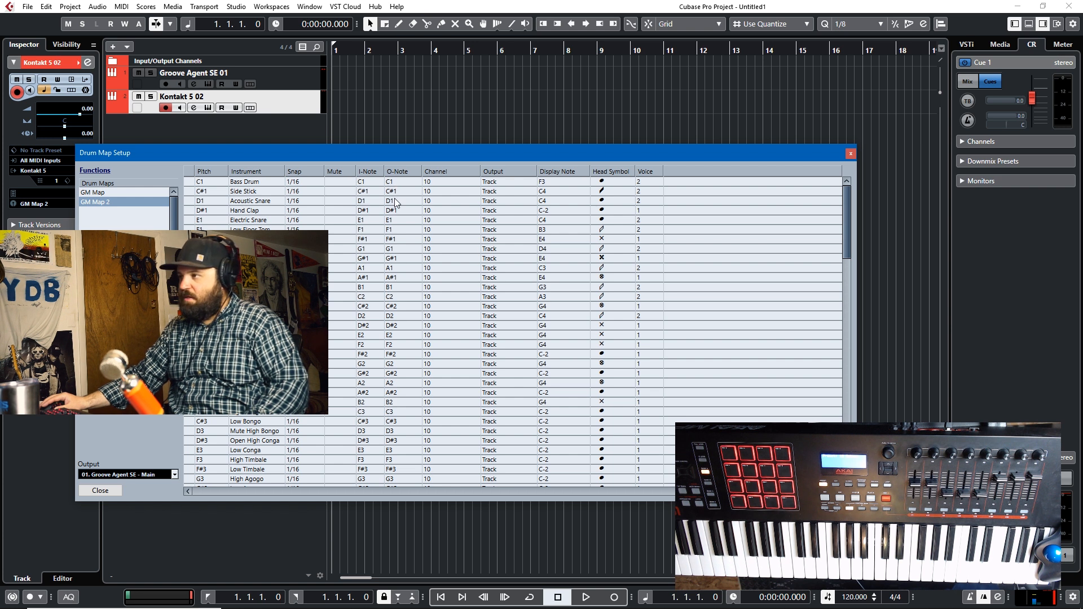
pyautogui.click(393, 182)
pyautogui.write('D')
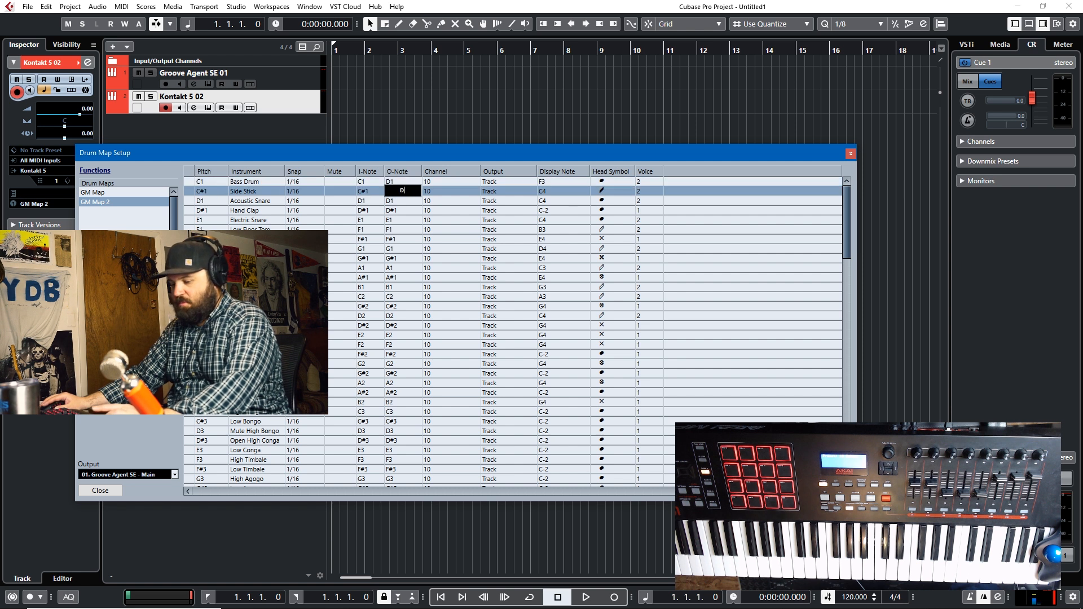
pyautogui.click(402, 200)
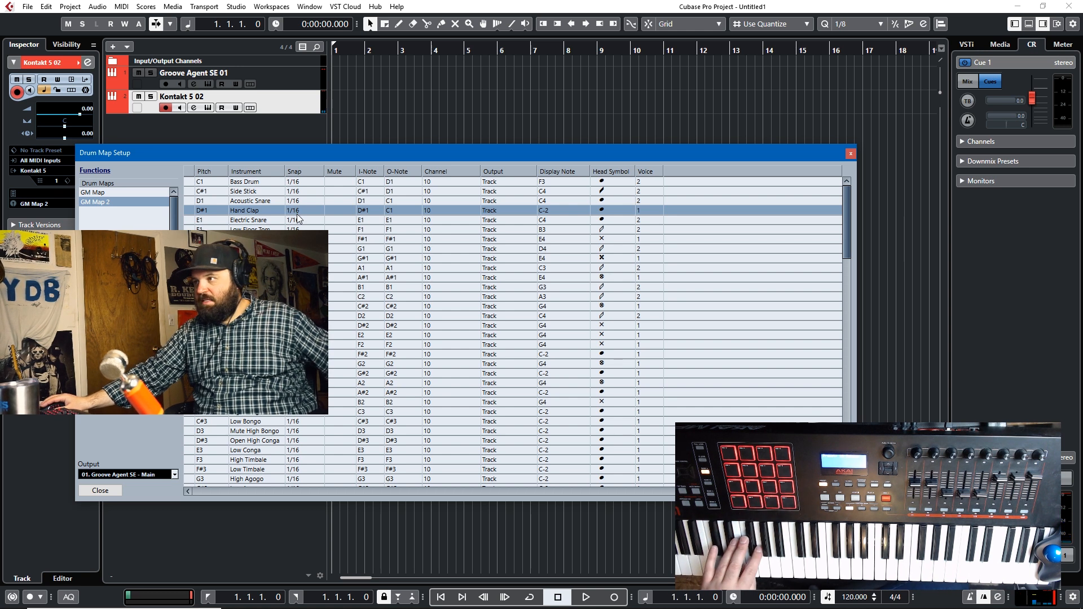
pyautogui.moveTo(390, 251)
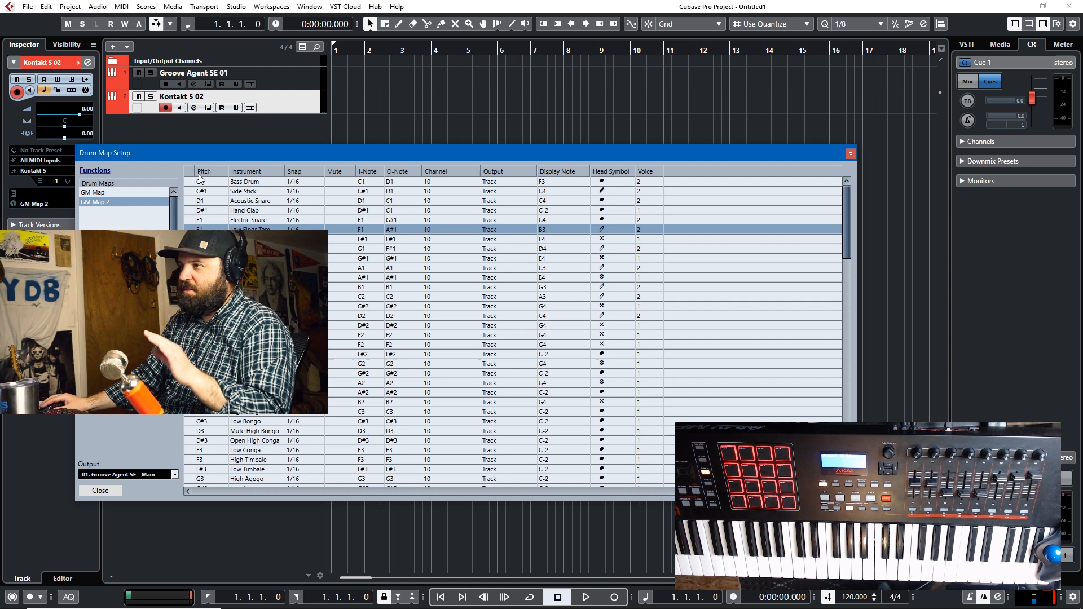
pyautogui.moveTo(346, 128)
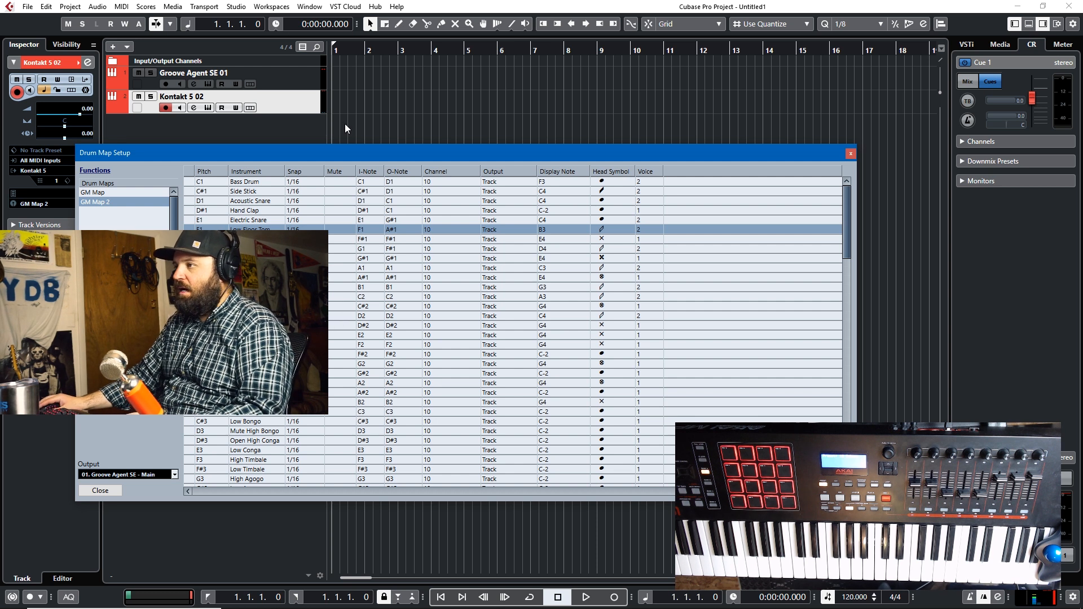
pyautogui.moveTo(416, 179)
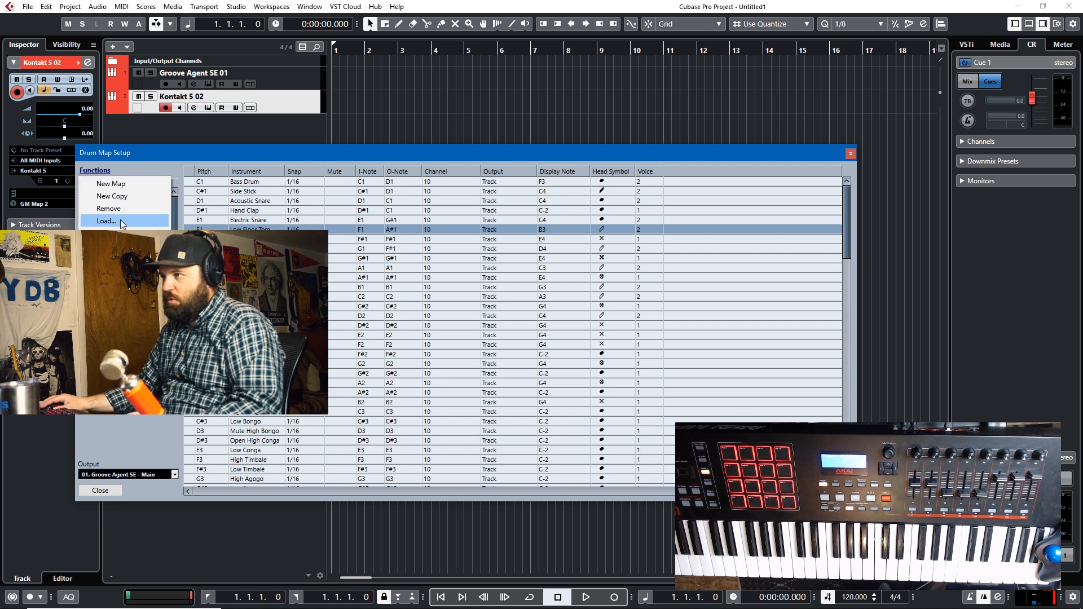
# Remove GM Map 2 via Functions > Remove and confirm the warning.
pyautogui.click(108, 208)
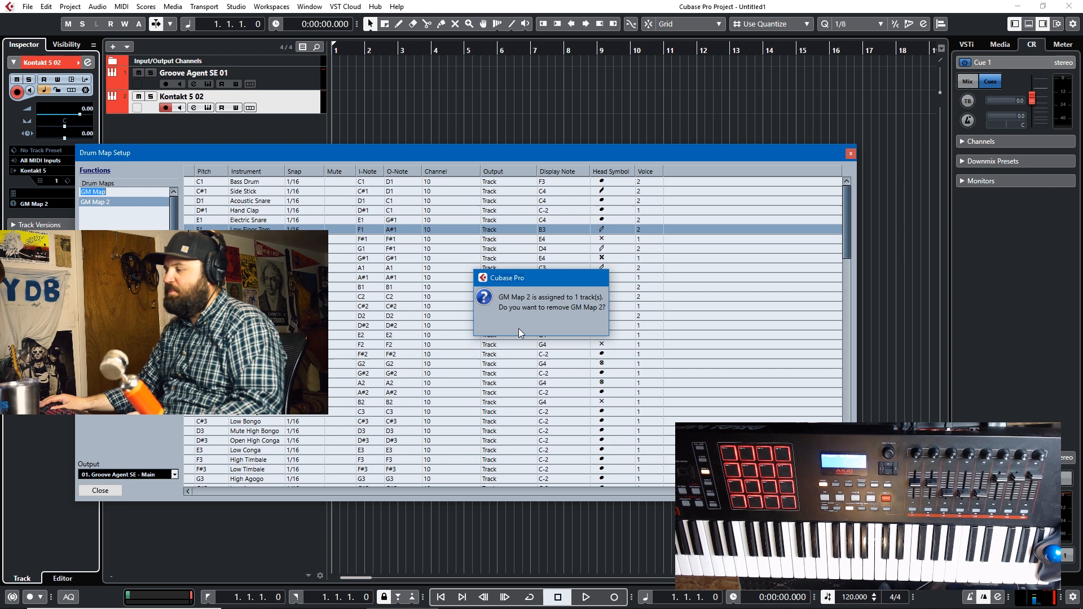
pyautogui.click(521, 333)
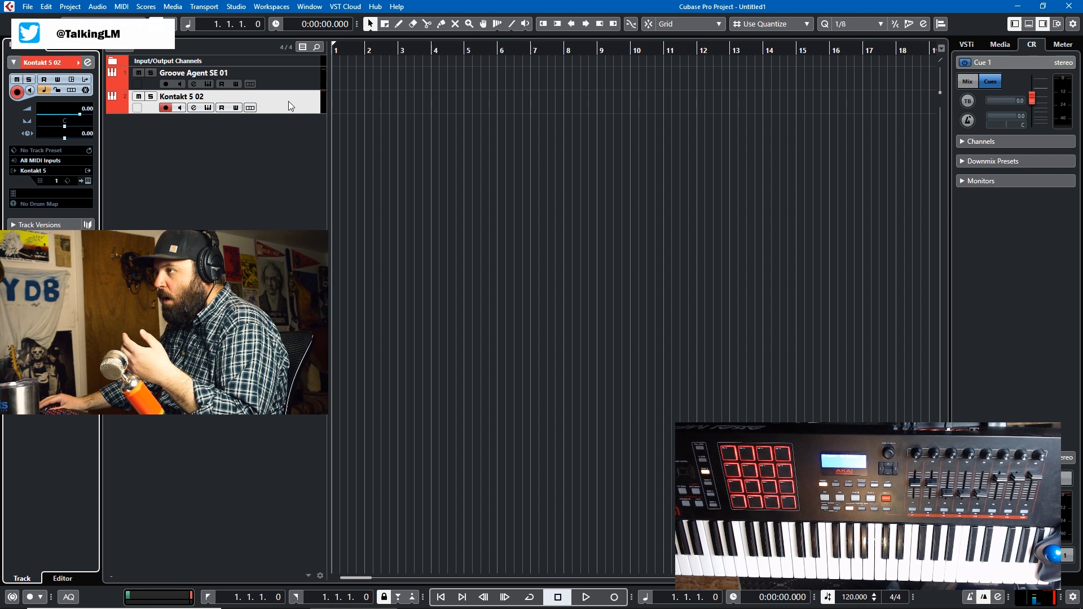
pyautogui.moveTo(281, 113)
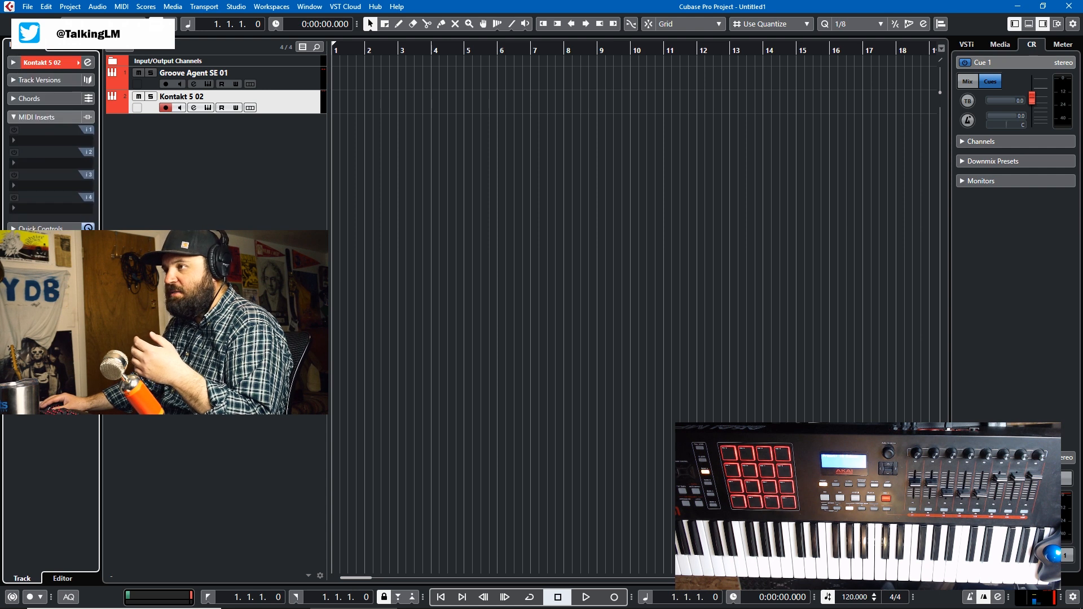
# Load Chorder into MIDI insert slot 1, with chords set to All Keys and layers set to Single Mode.
pyautogui.click(40, 130)
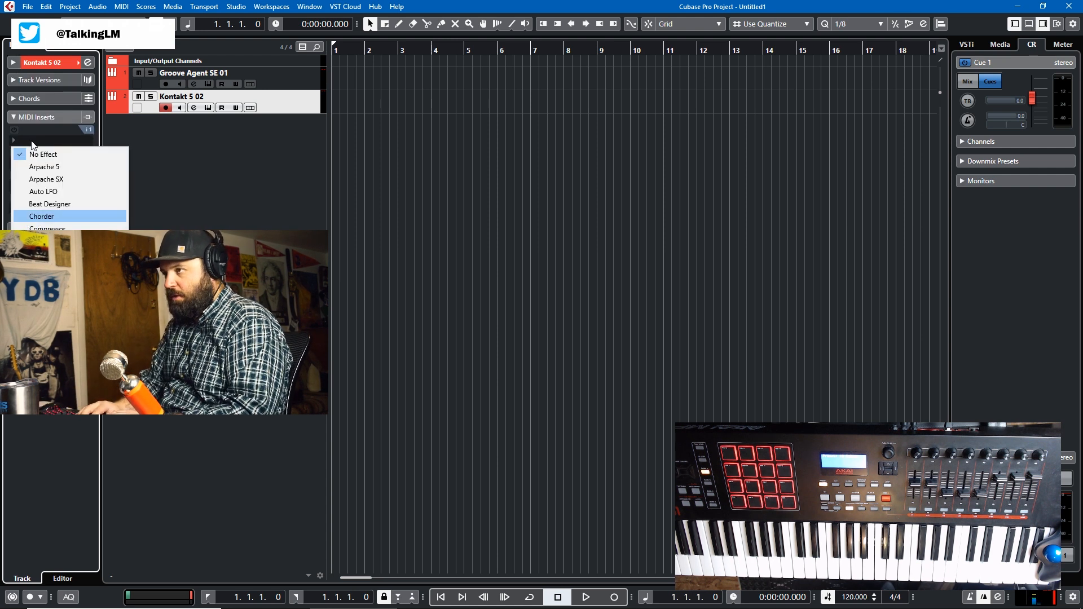
pyautogui.click(41, 216)
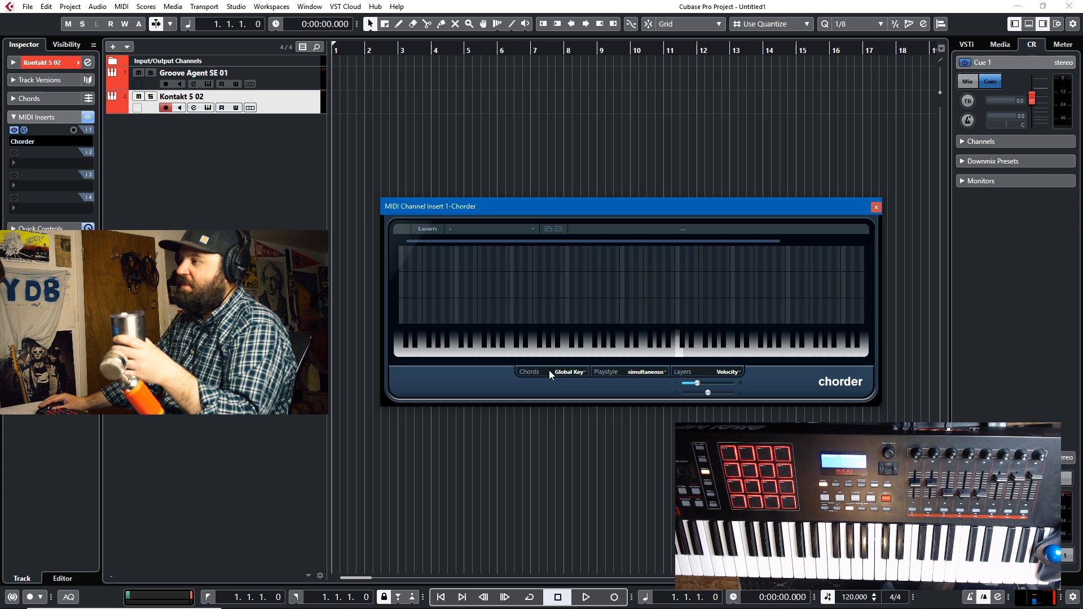
pyautogui.click(568, 371)
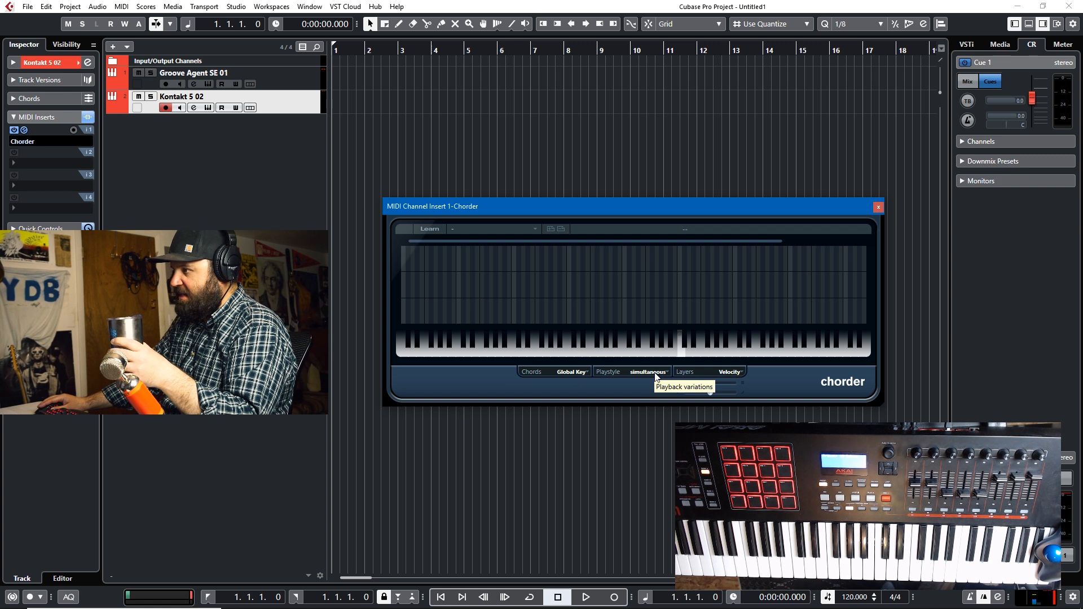
pyautogui.click(570, 372)
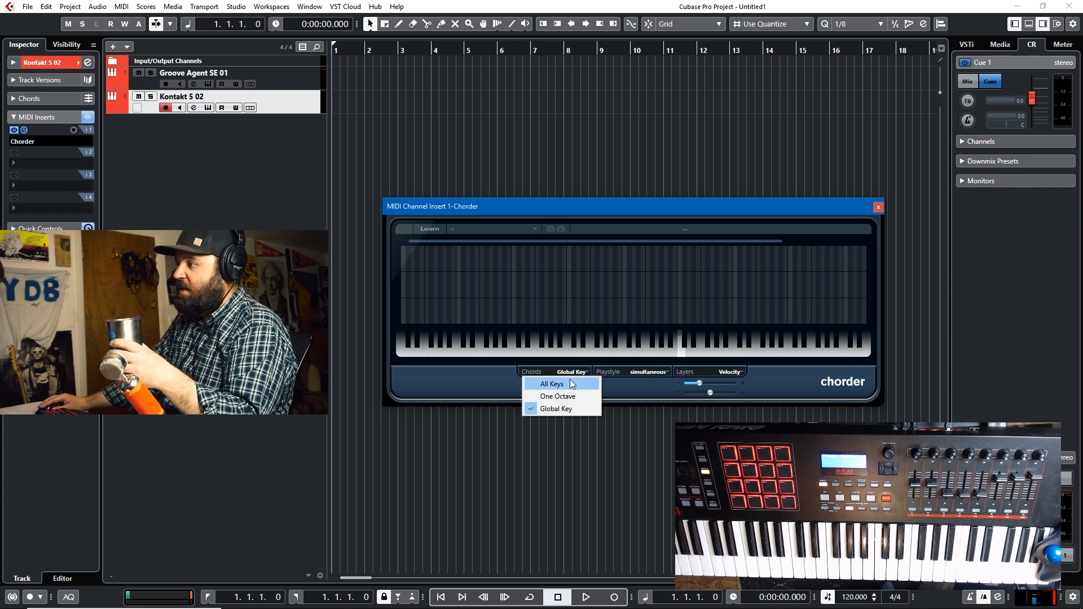
pyautogui.click(551, 384)
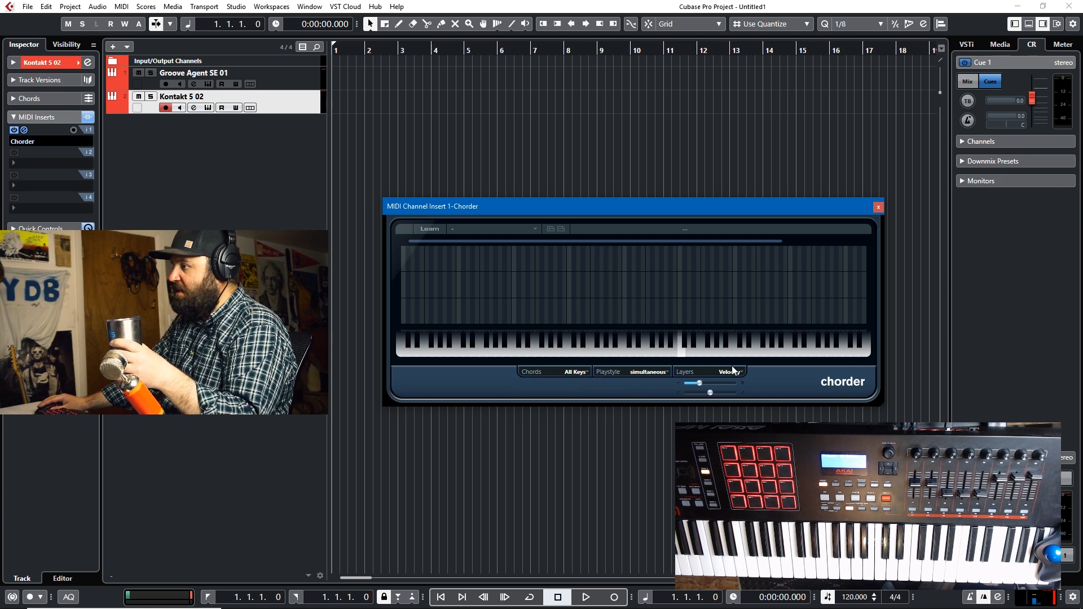
pyautogui.click(725, 371)
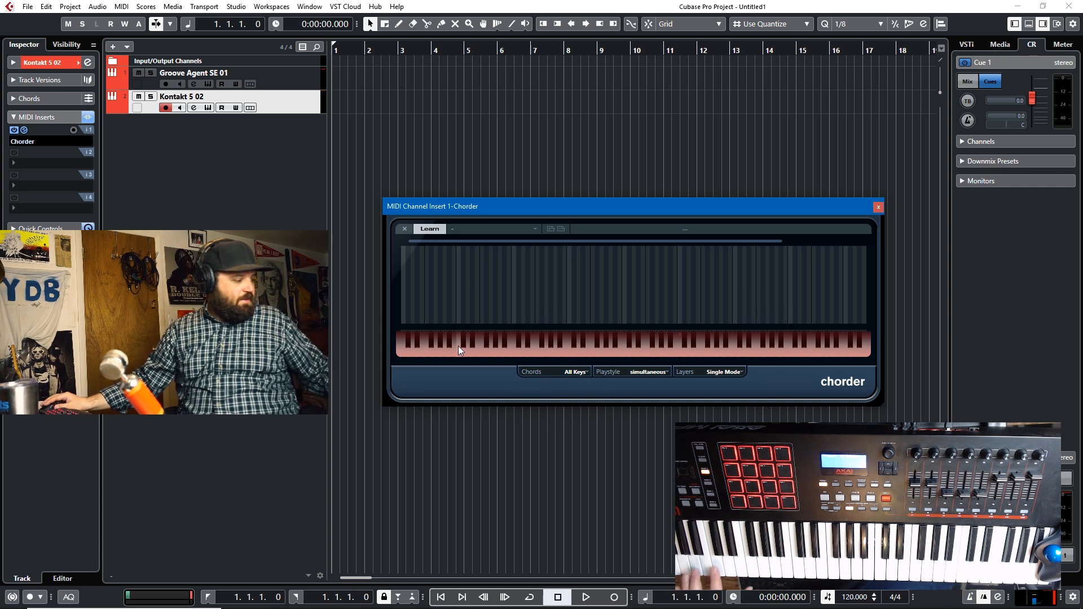
# Pick a trigger key on Chorder's keyboard to hold a chord.
pyautogui.click(463, 348)
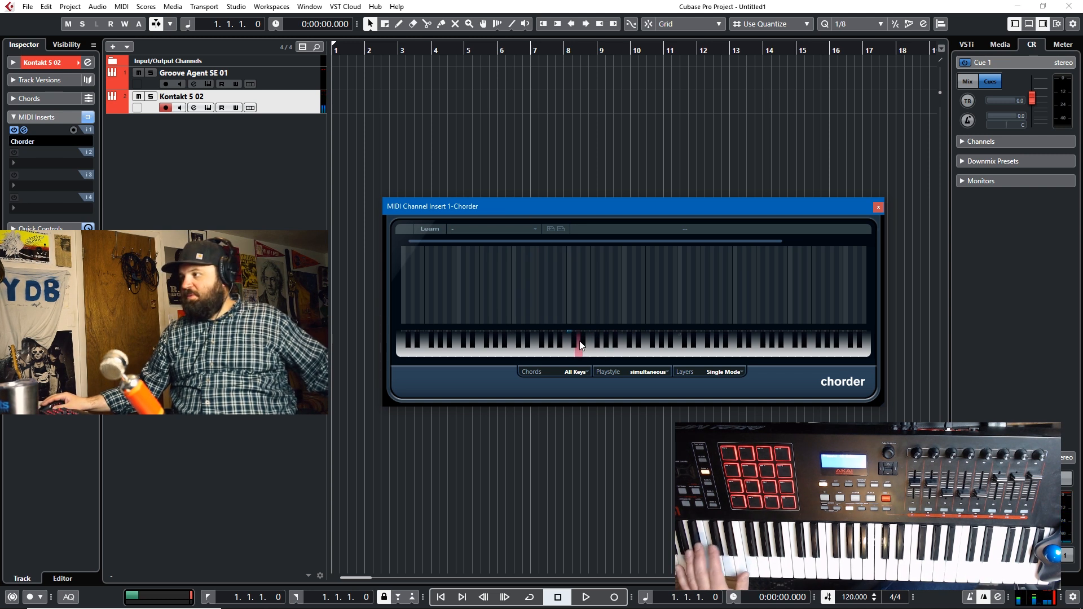
# Run repeated Learn passes in Chorder to capture chord notes for trigger keys.
pyautogui.click(429, 229)
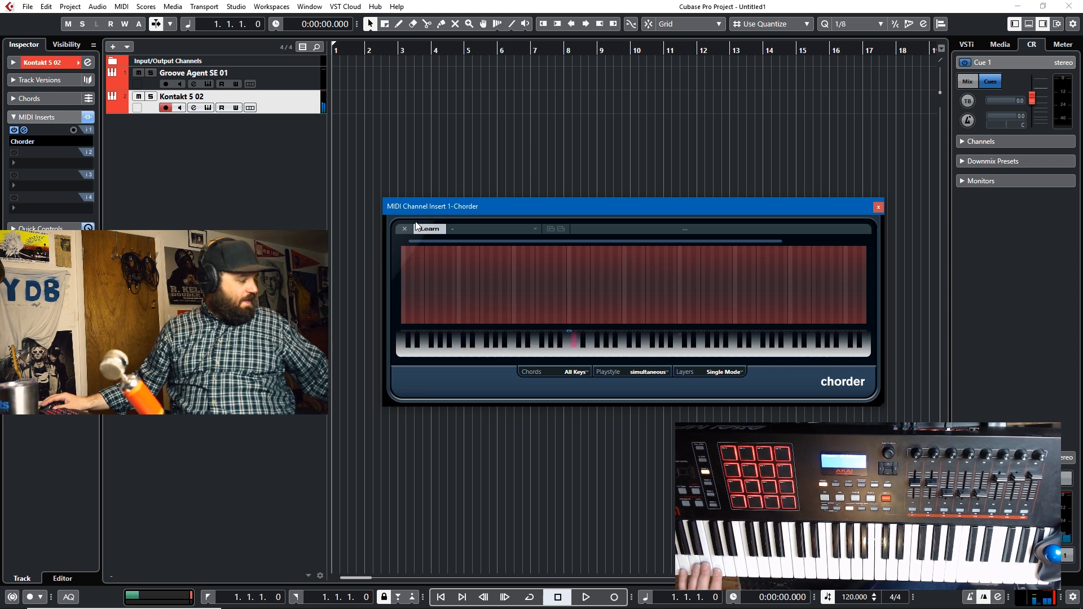
pyautogui.click(430, 228)
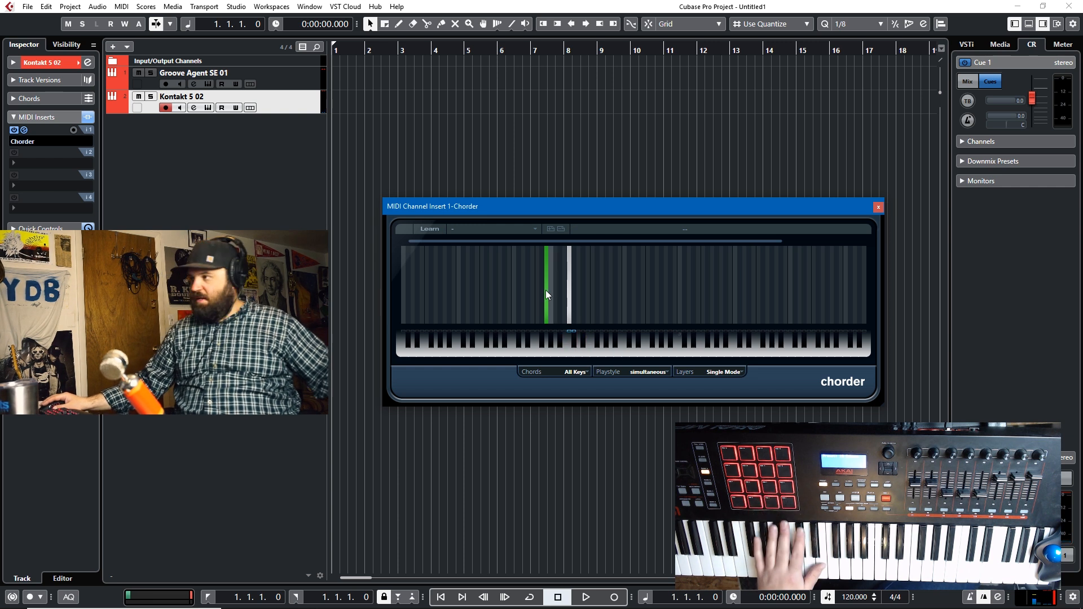
pyautogui.click(429, 229)
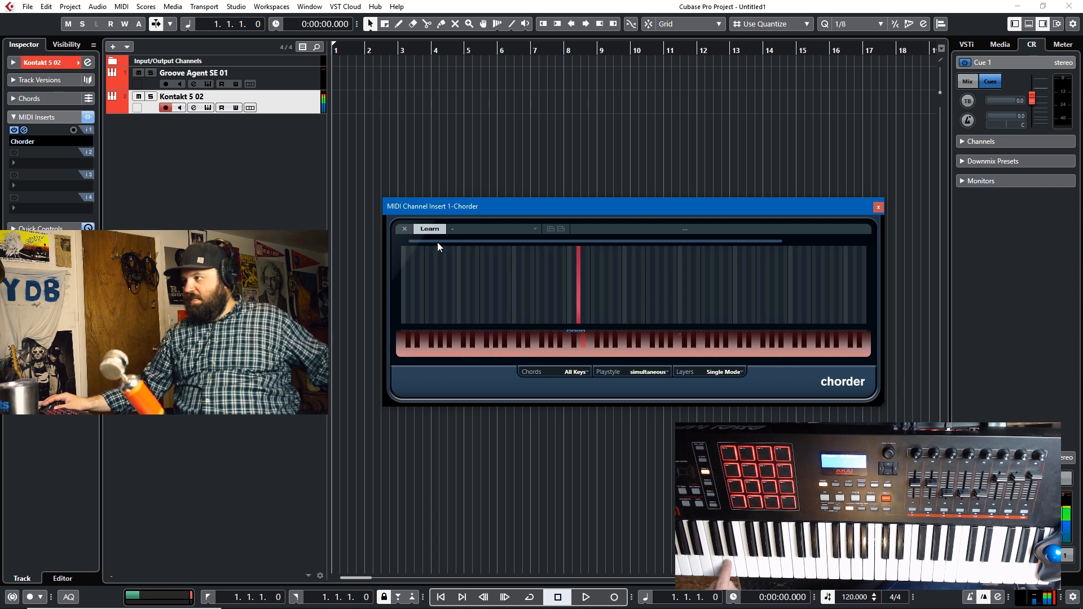
pyautogui.click(430, 228)
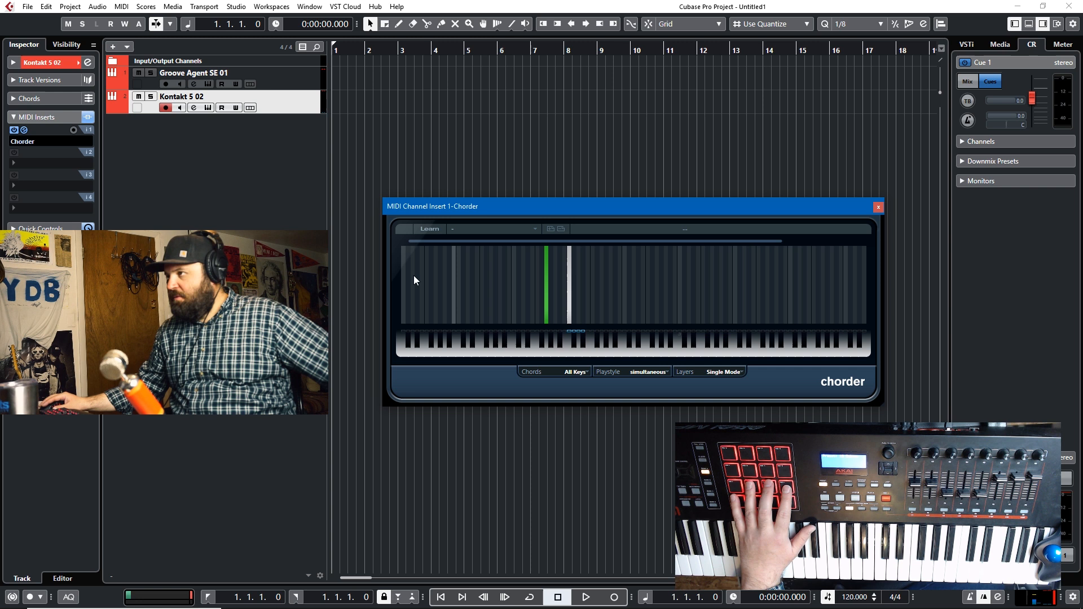
pyautogui.click(429, 229)
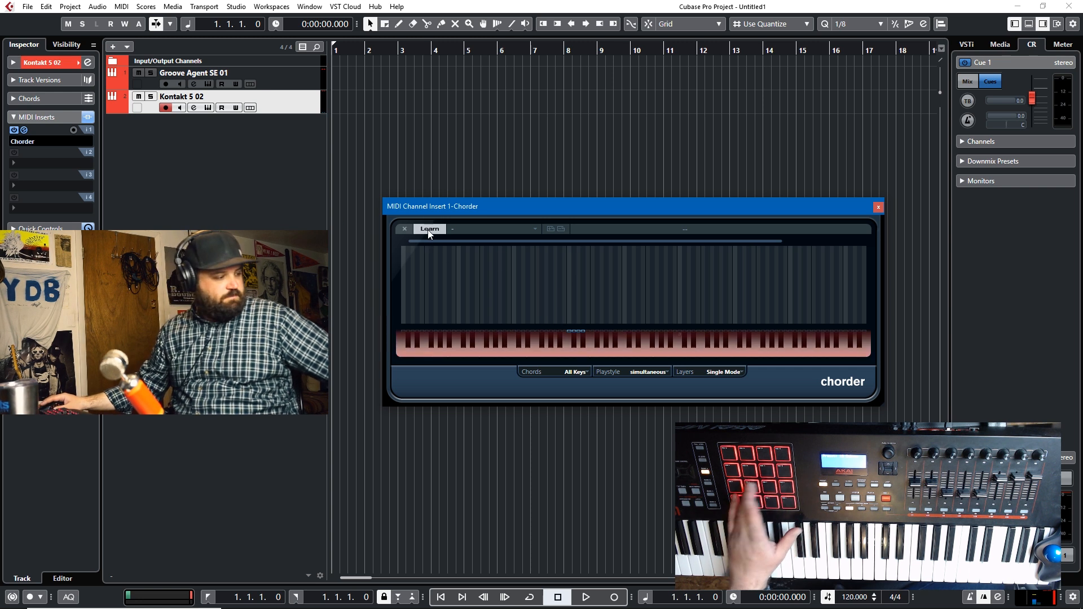